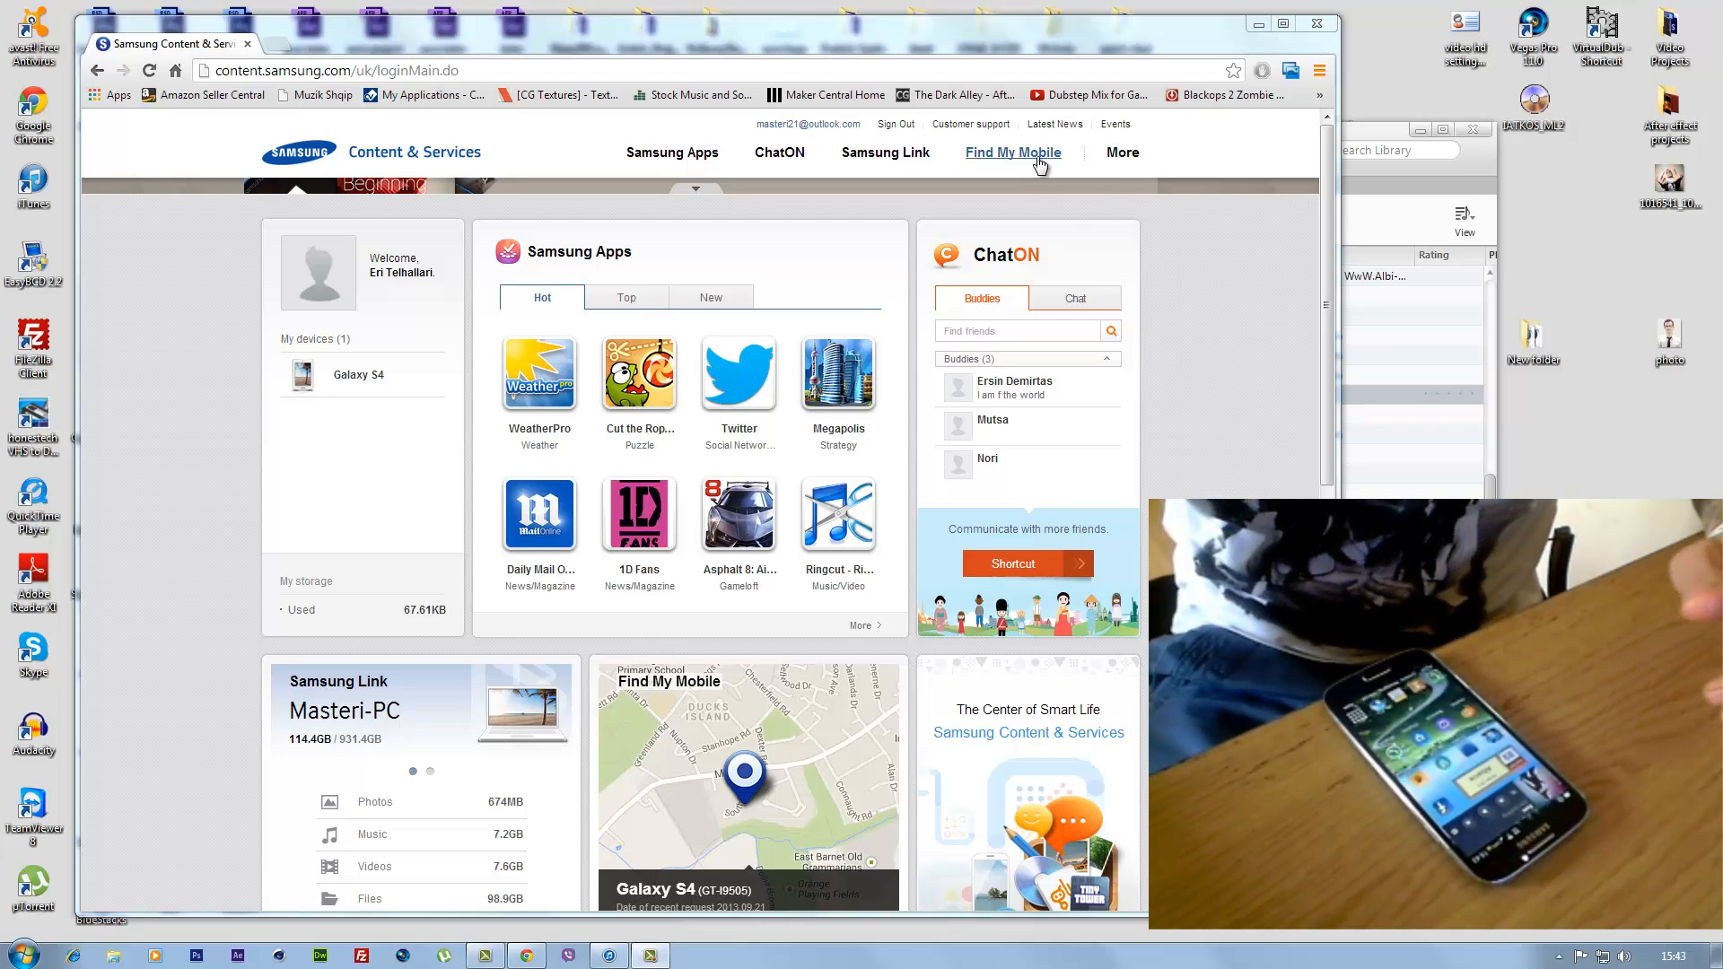
# - Open Find My Mobile to locate the registered Galaxy S4 on the map
pyautogui.click(1012, 153)
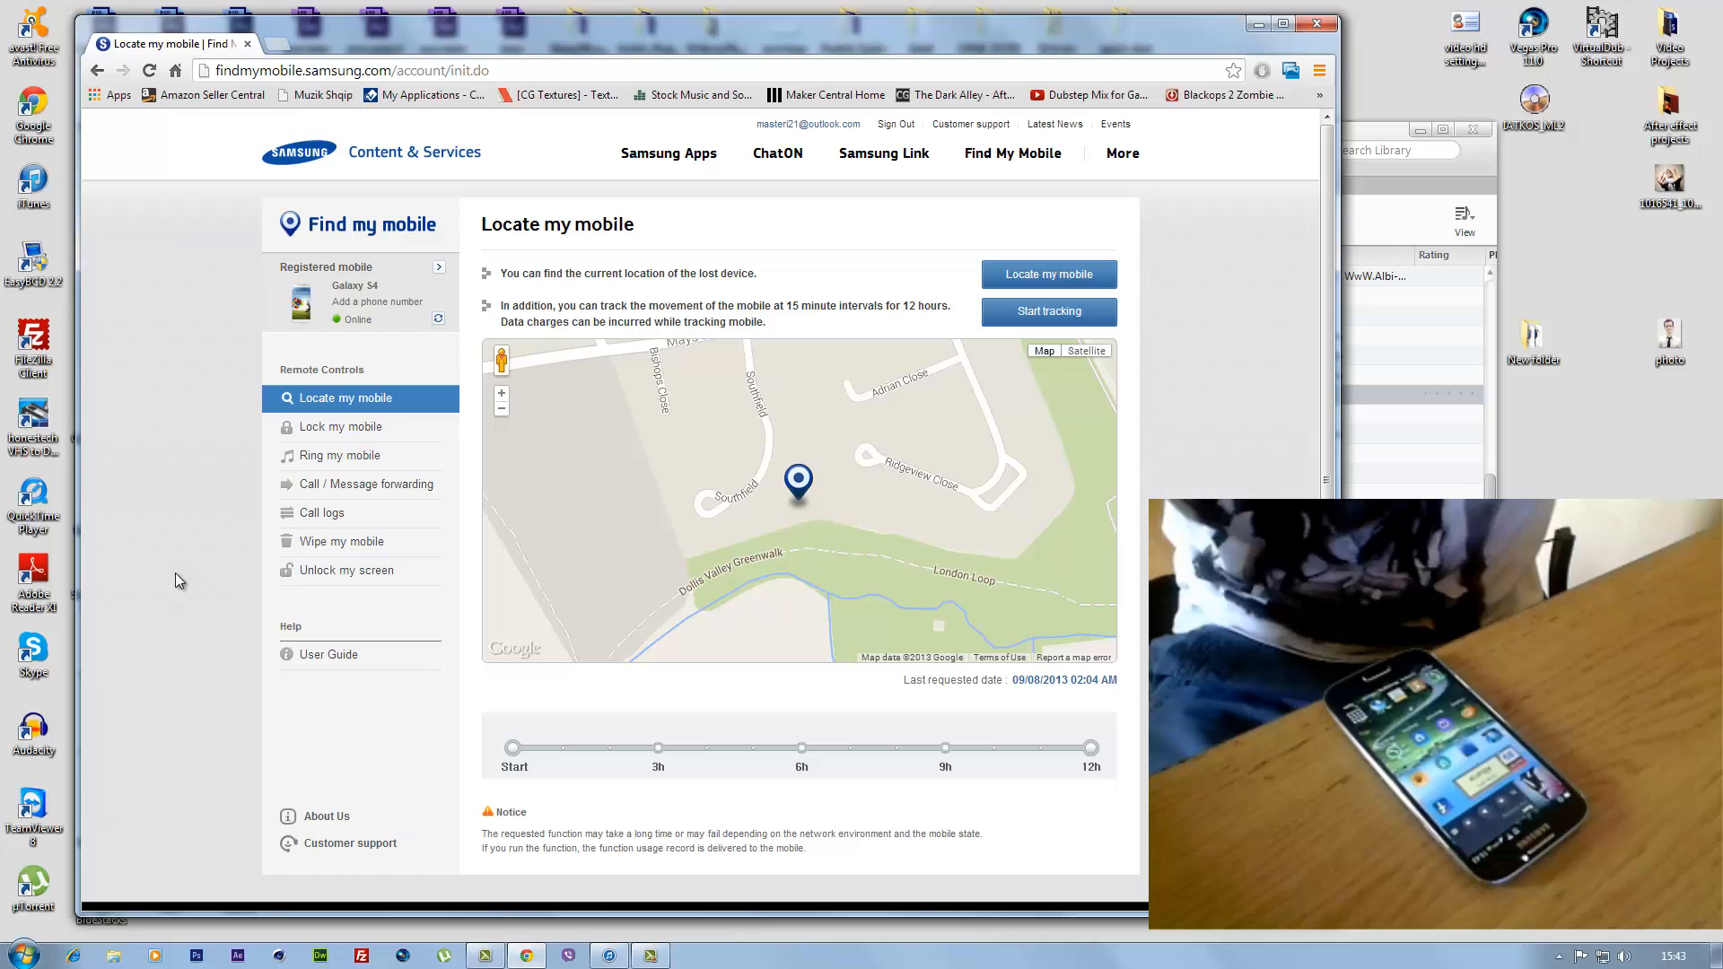
pyautogui.moveTo(802, 517)
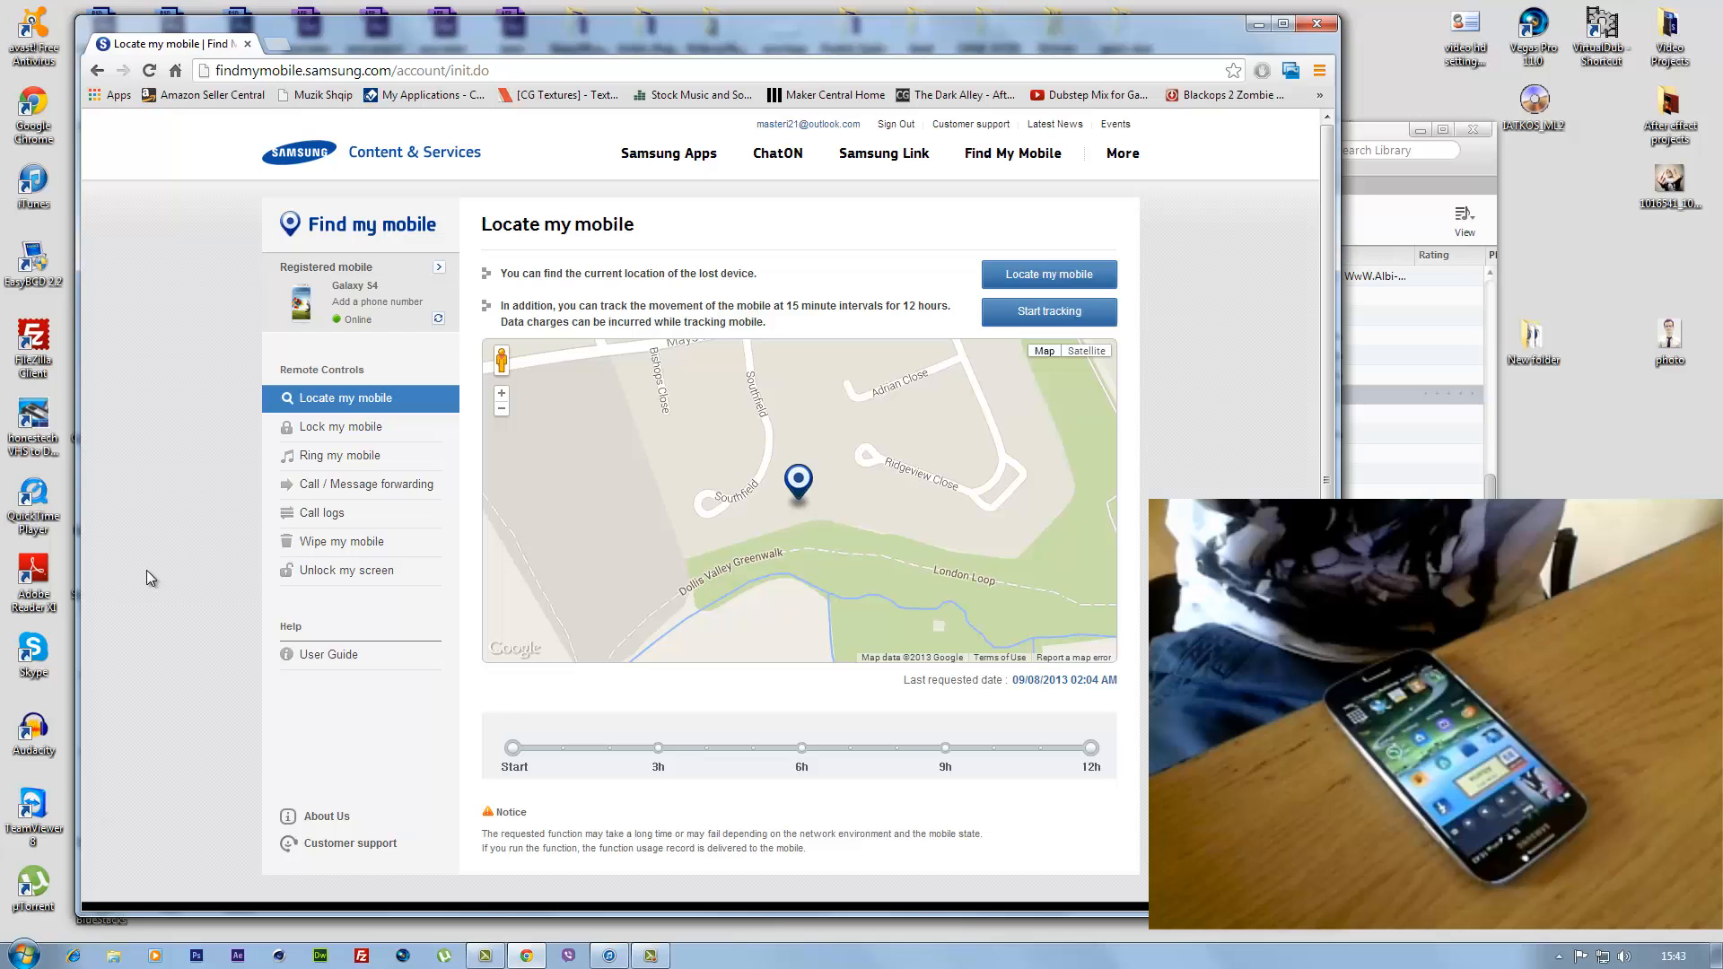
pyautogui.moveTo(191, 548)
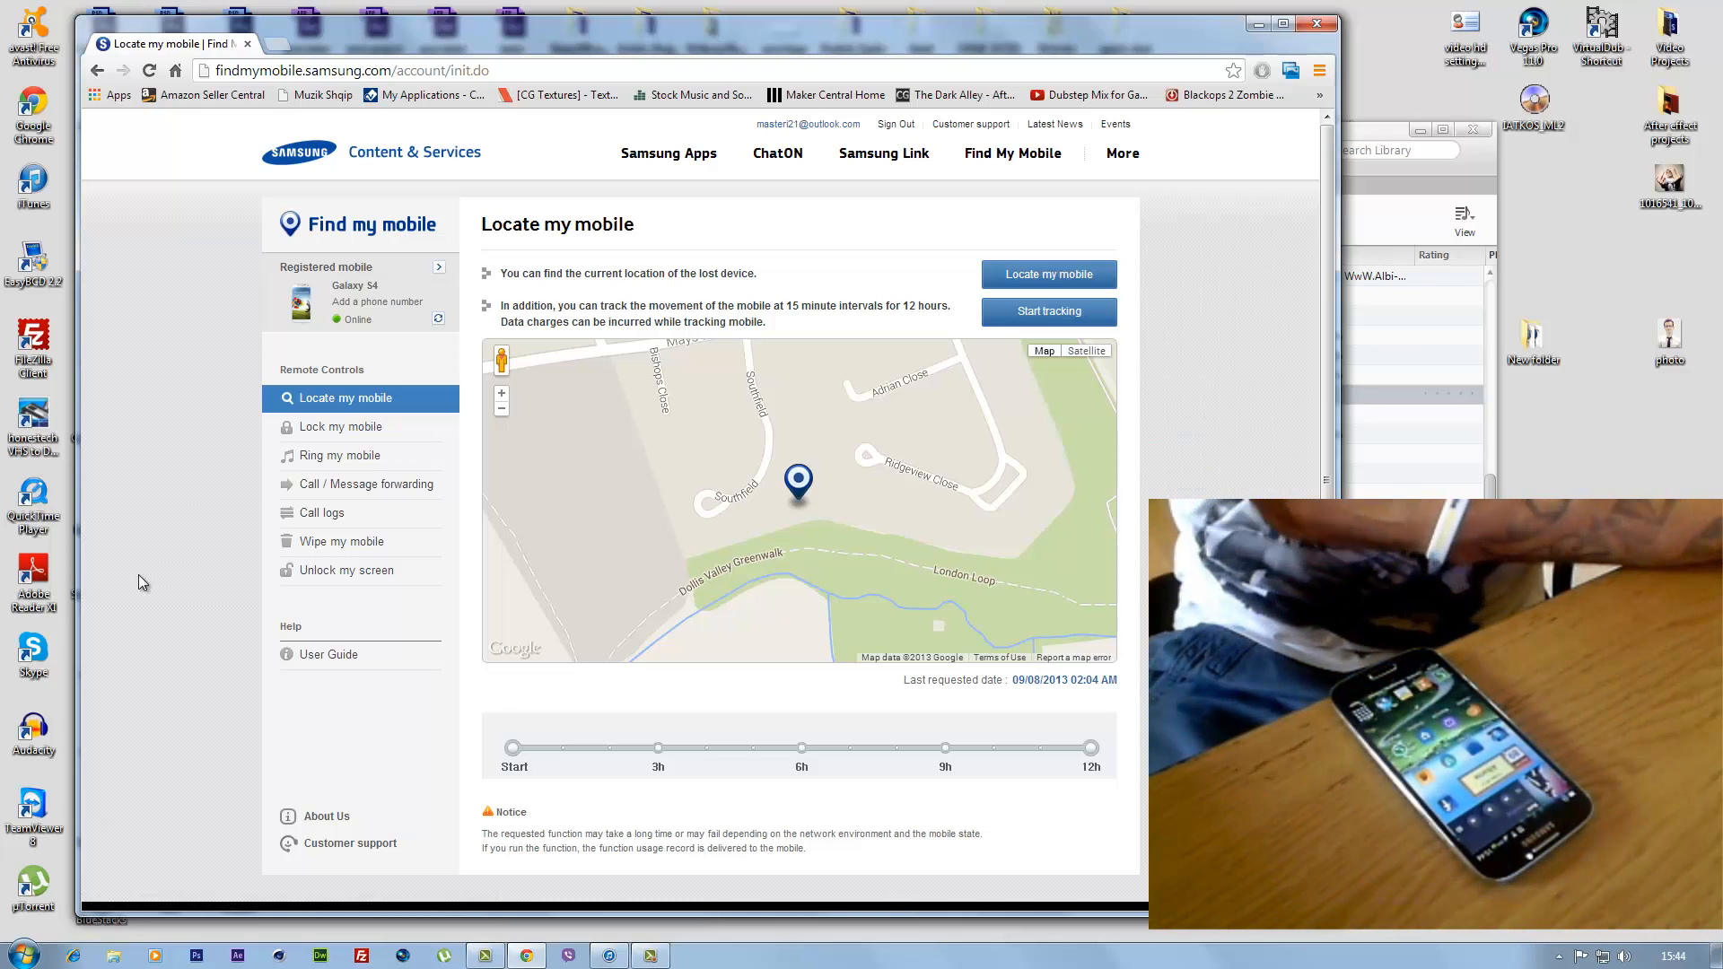
pyautogui.moveTo(341, 455)
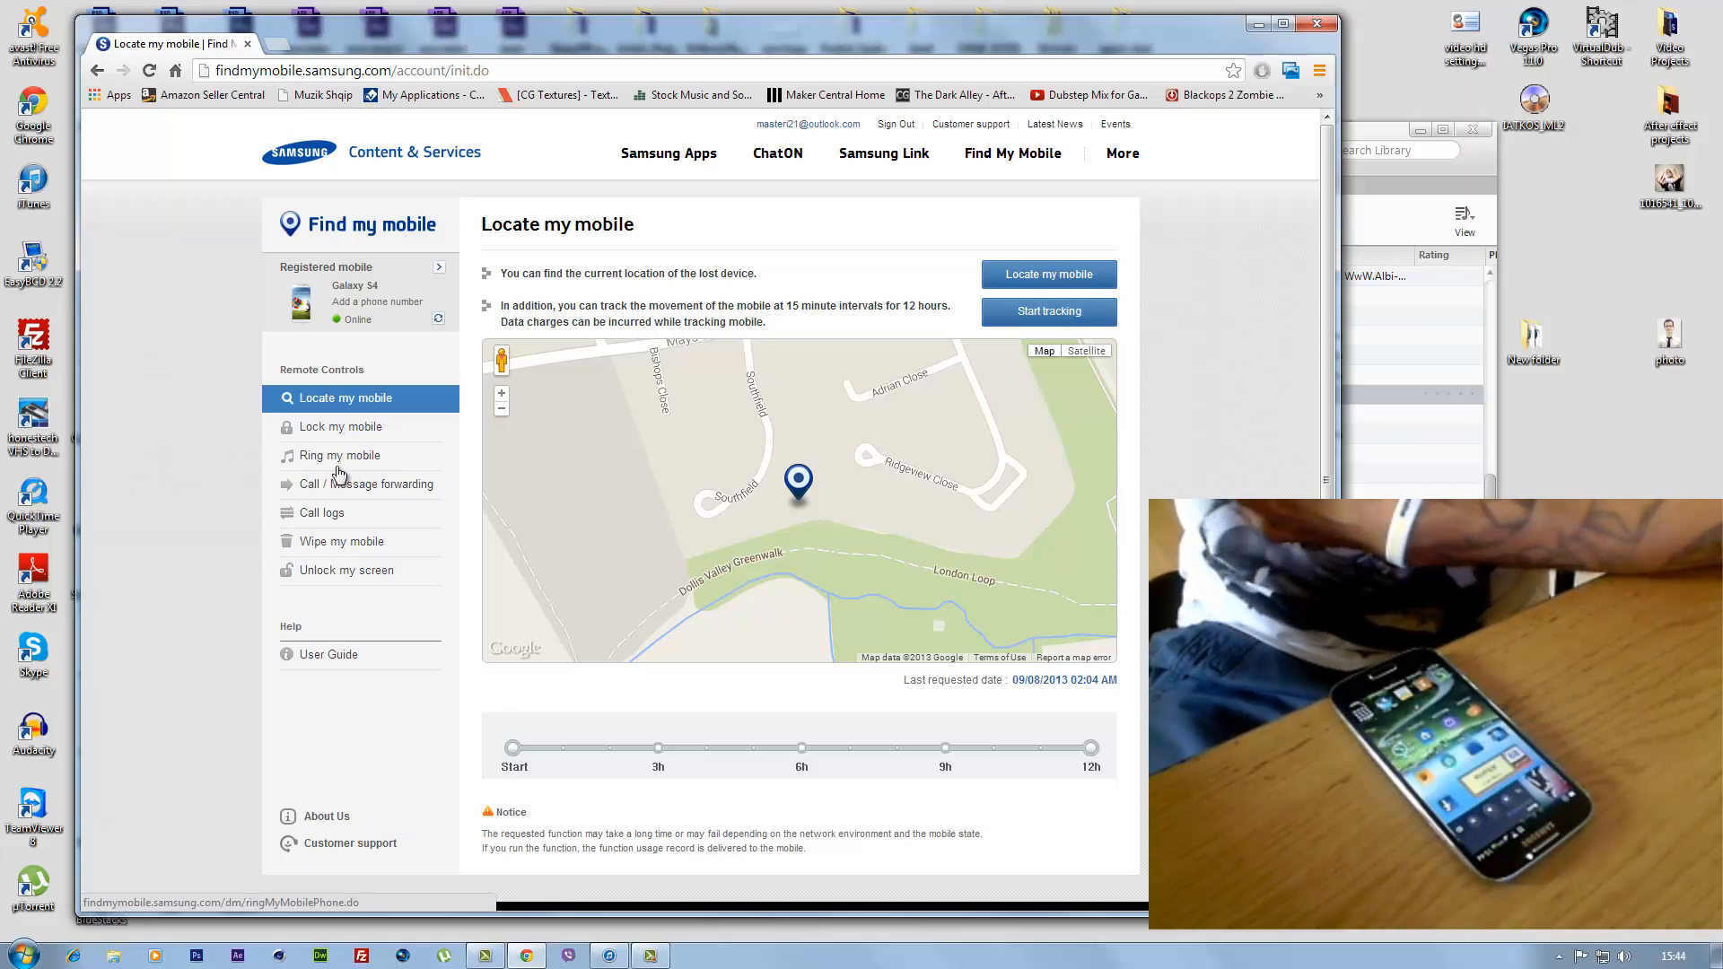
# - Ring the Galaxy S4 with the message 'This is a lost mobile.' until Succeeded
pyautogui.click(337, 455)
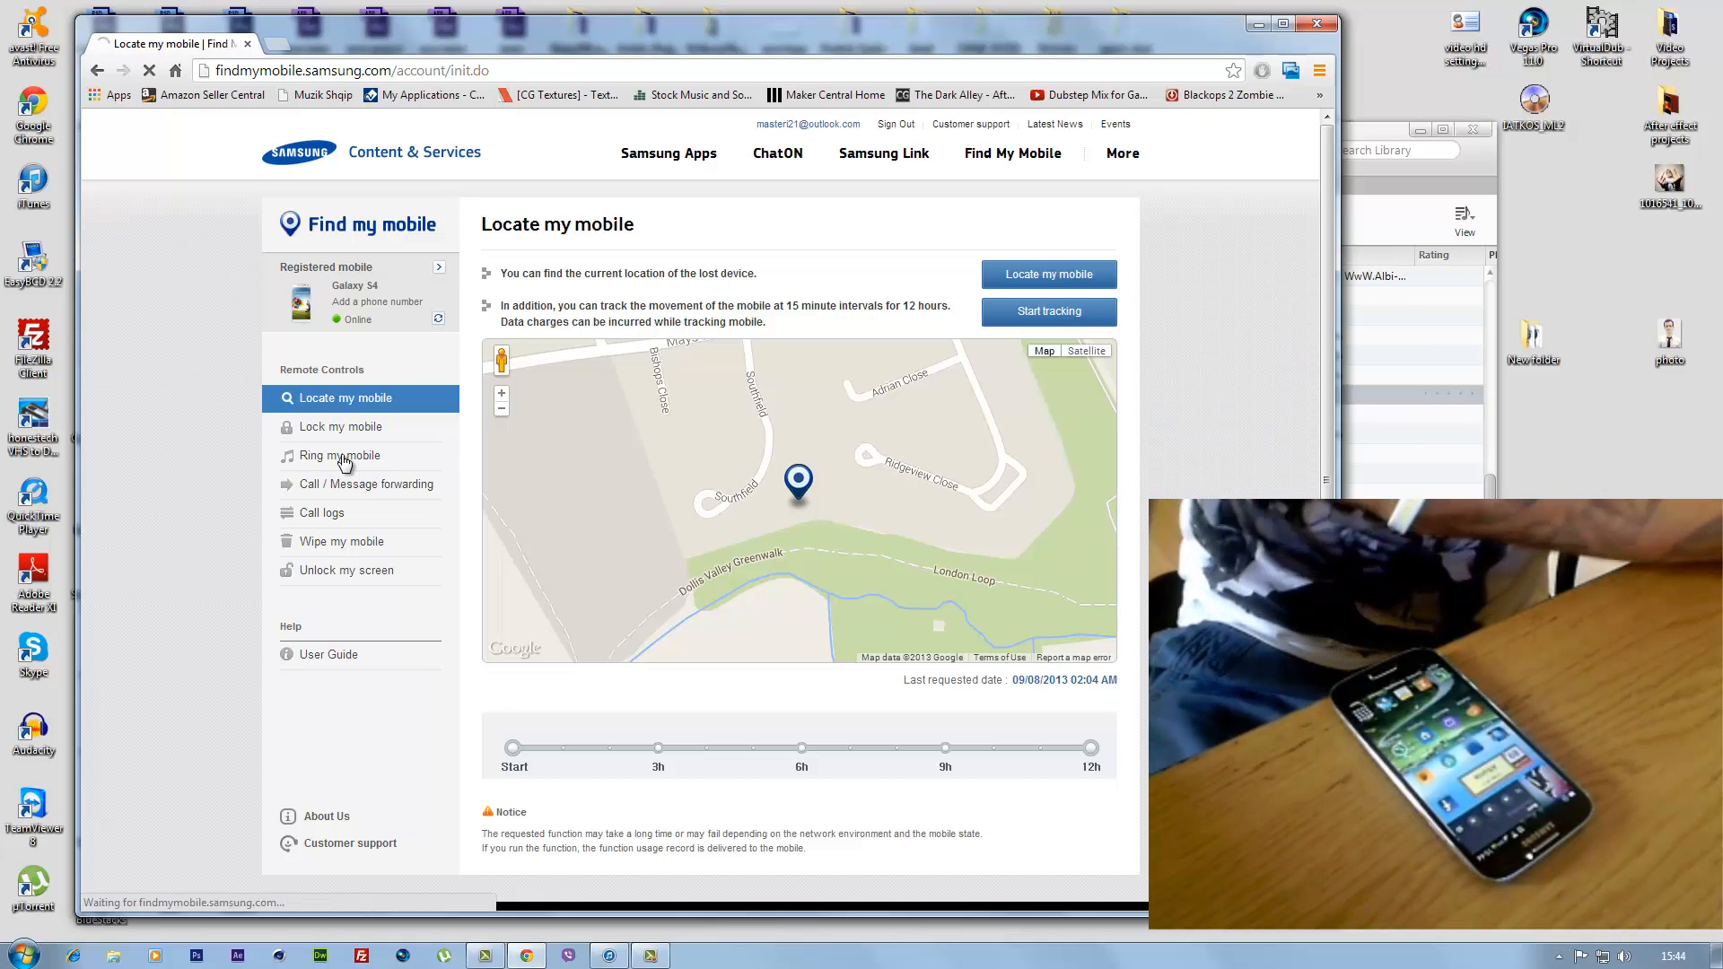
pyautogui.click(338, 455)
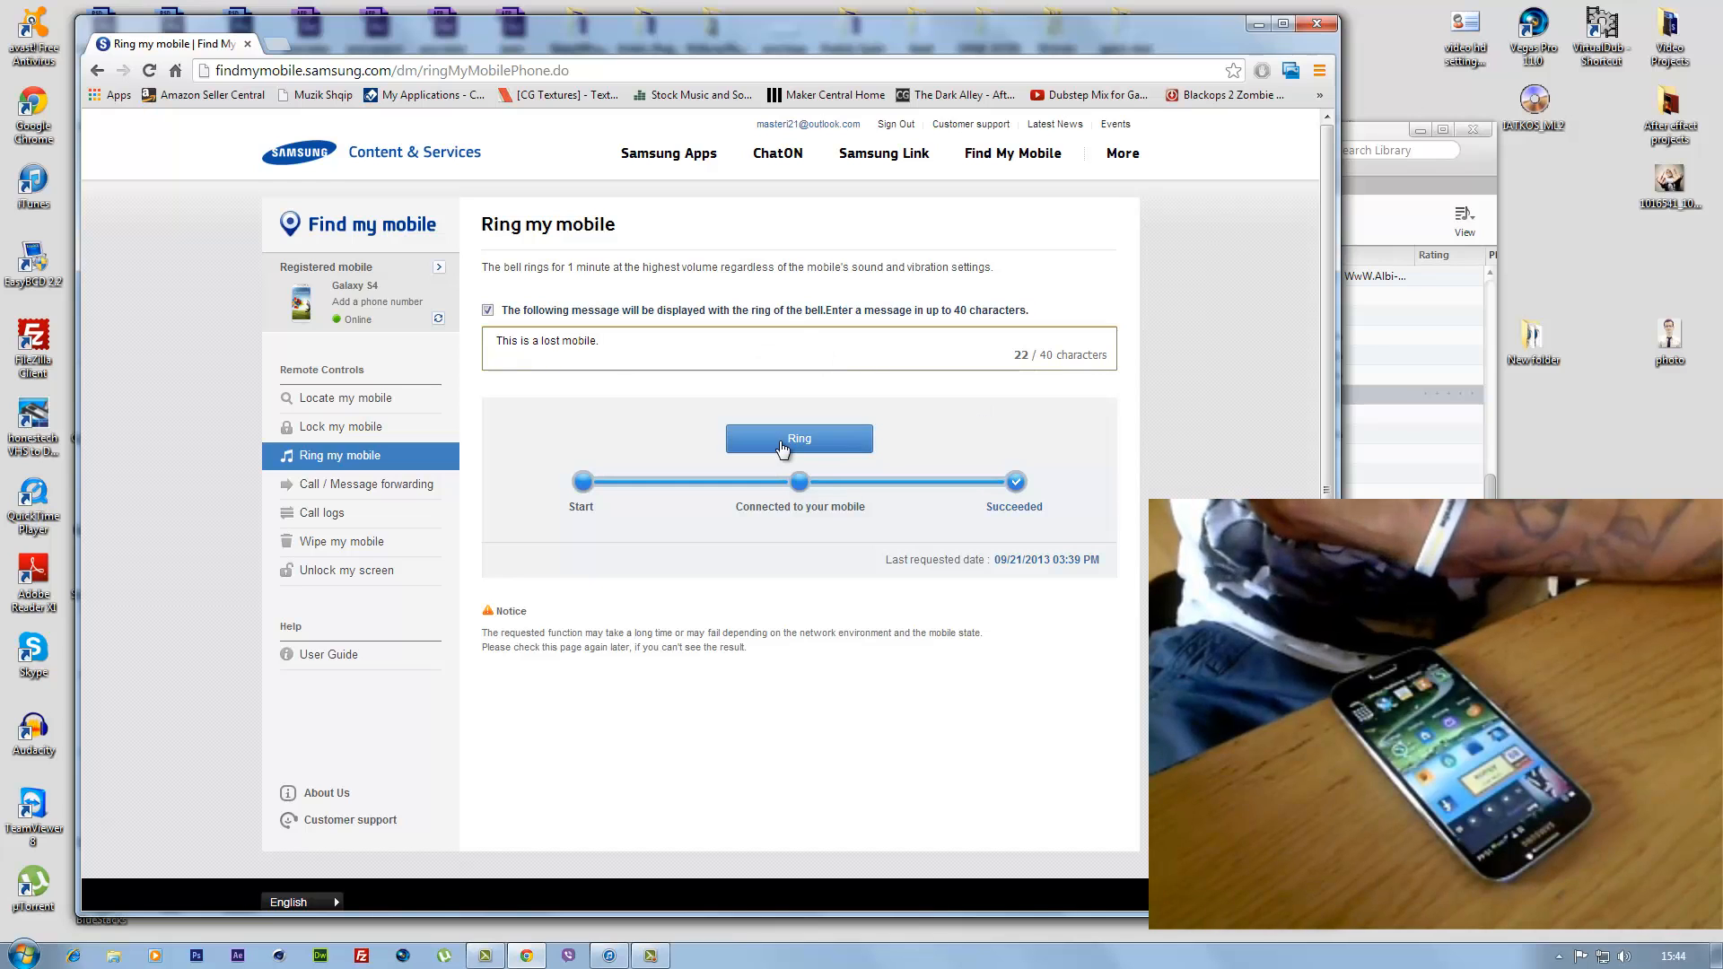
pyautogui.click(799, 438)
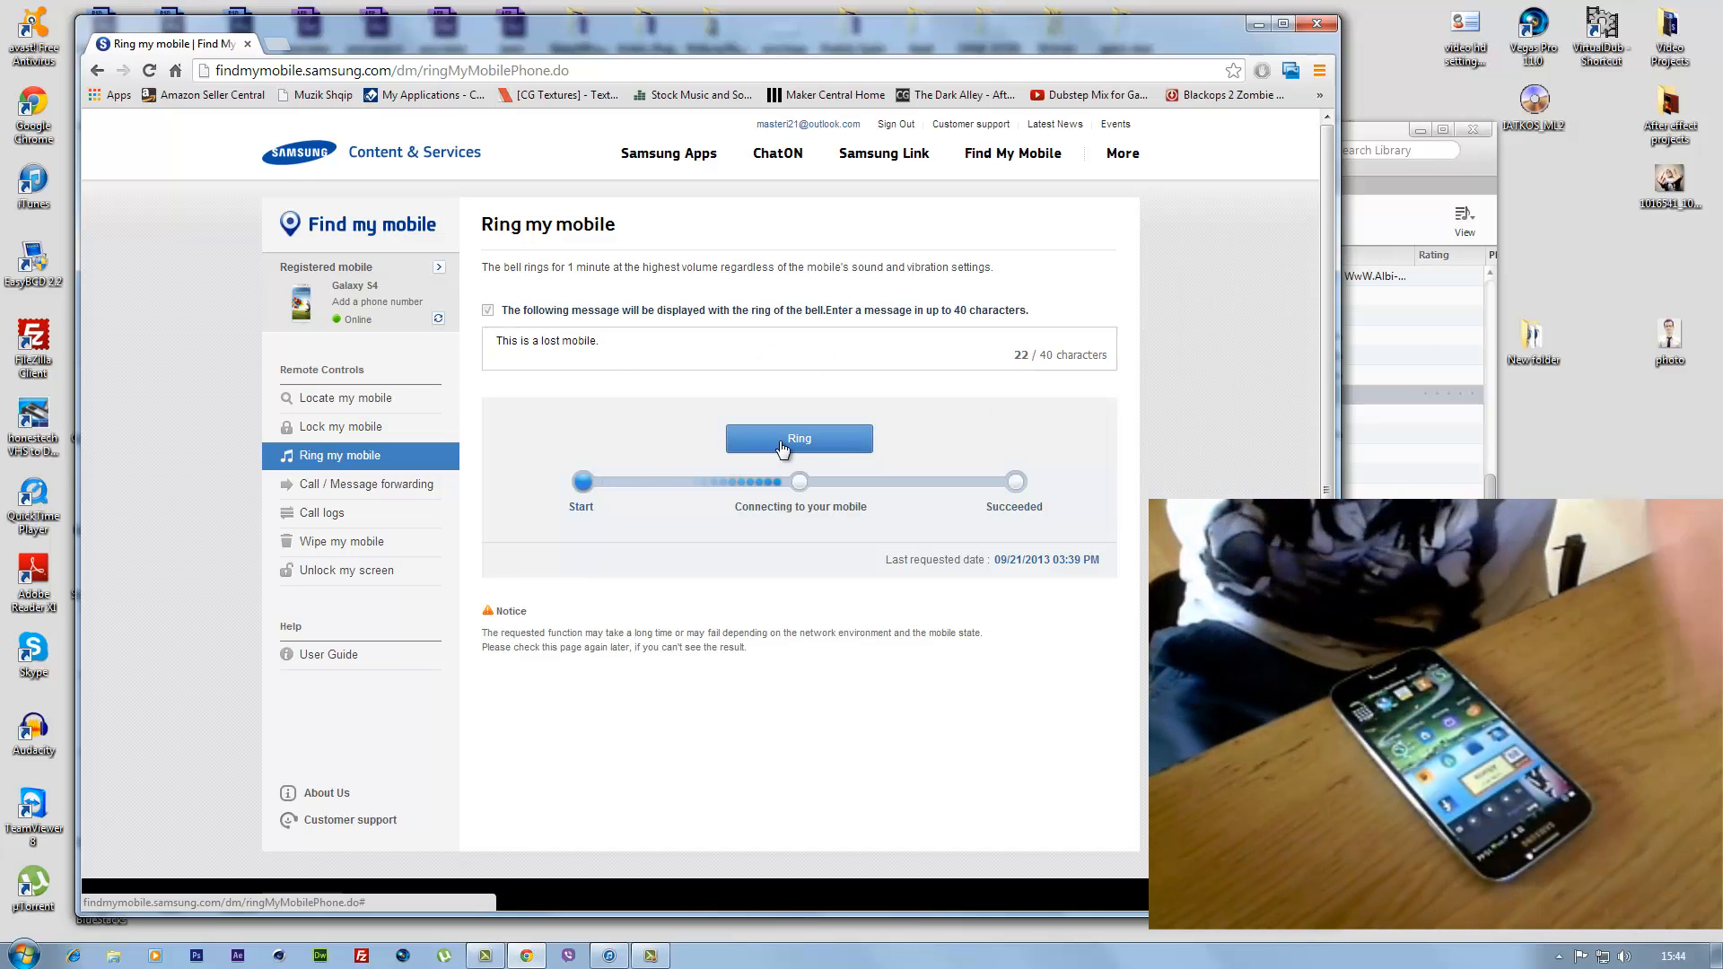
pyautogui.click(799, 439)
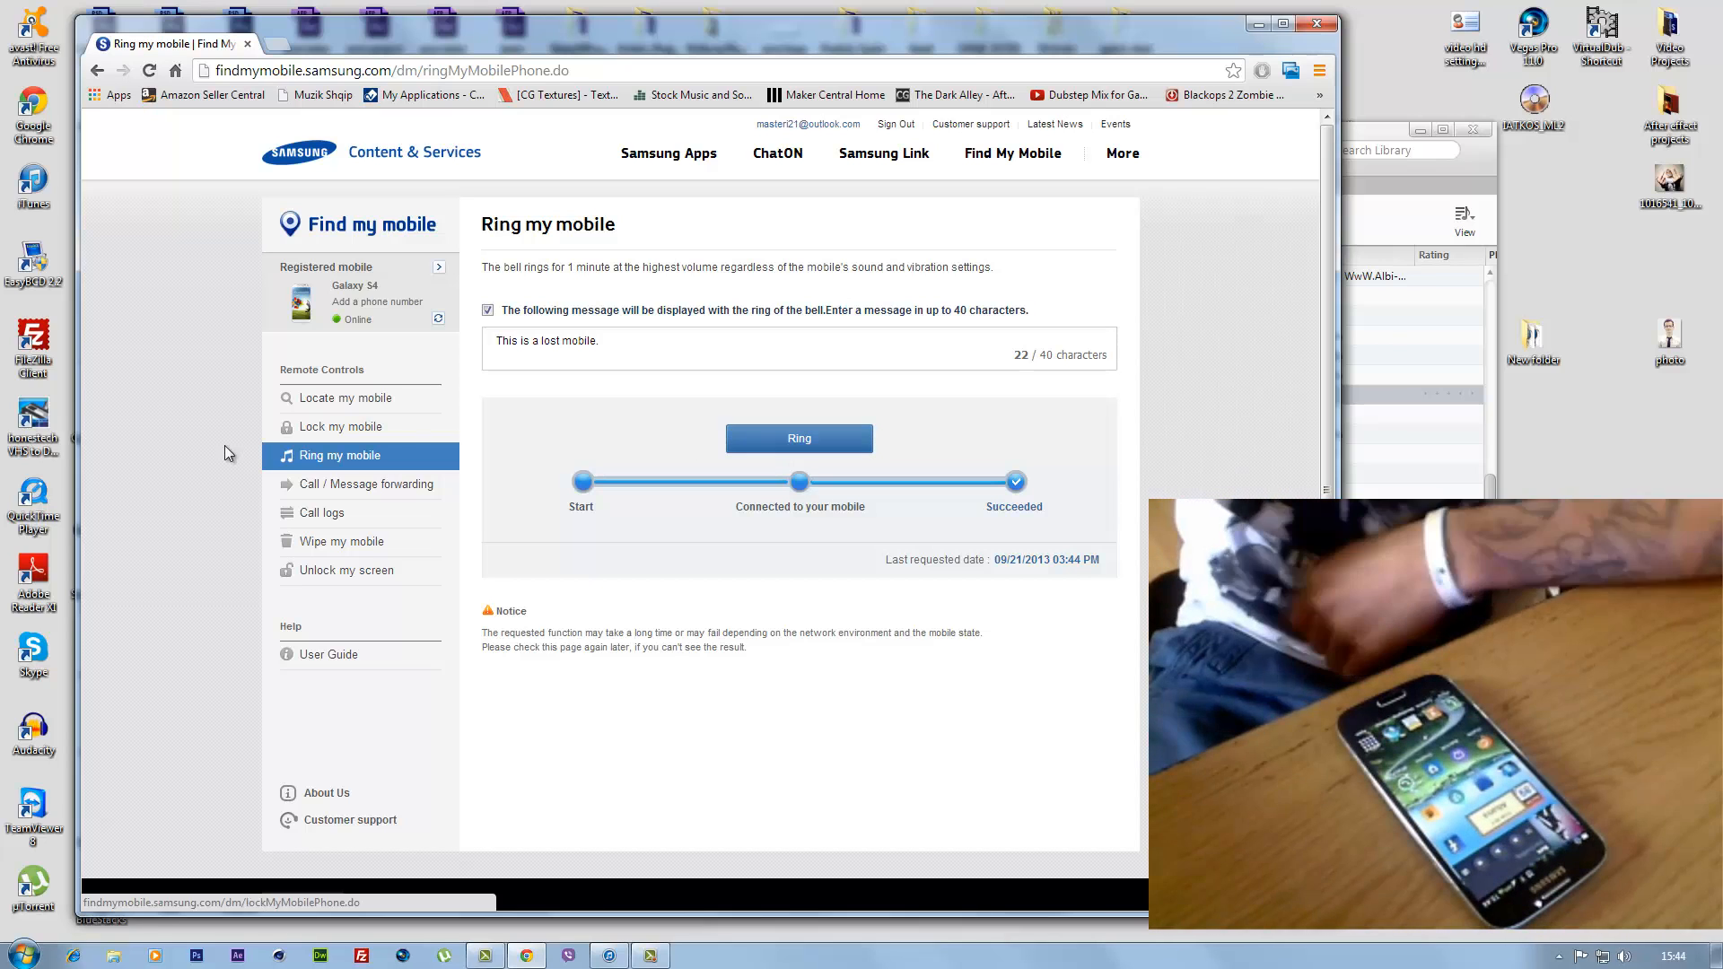
# - Look over the Lock my mobile options, then go to the Call logs page
pyautogui.click(339, 426)
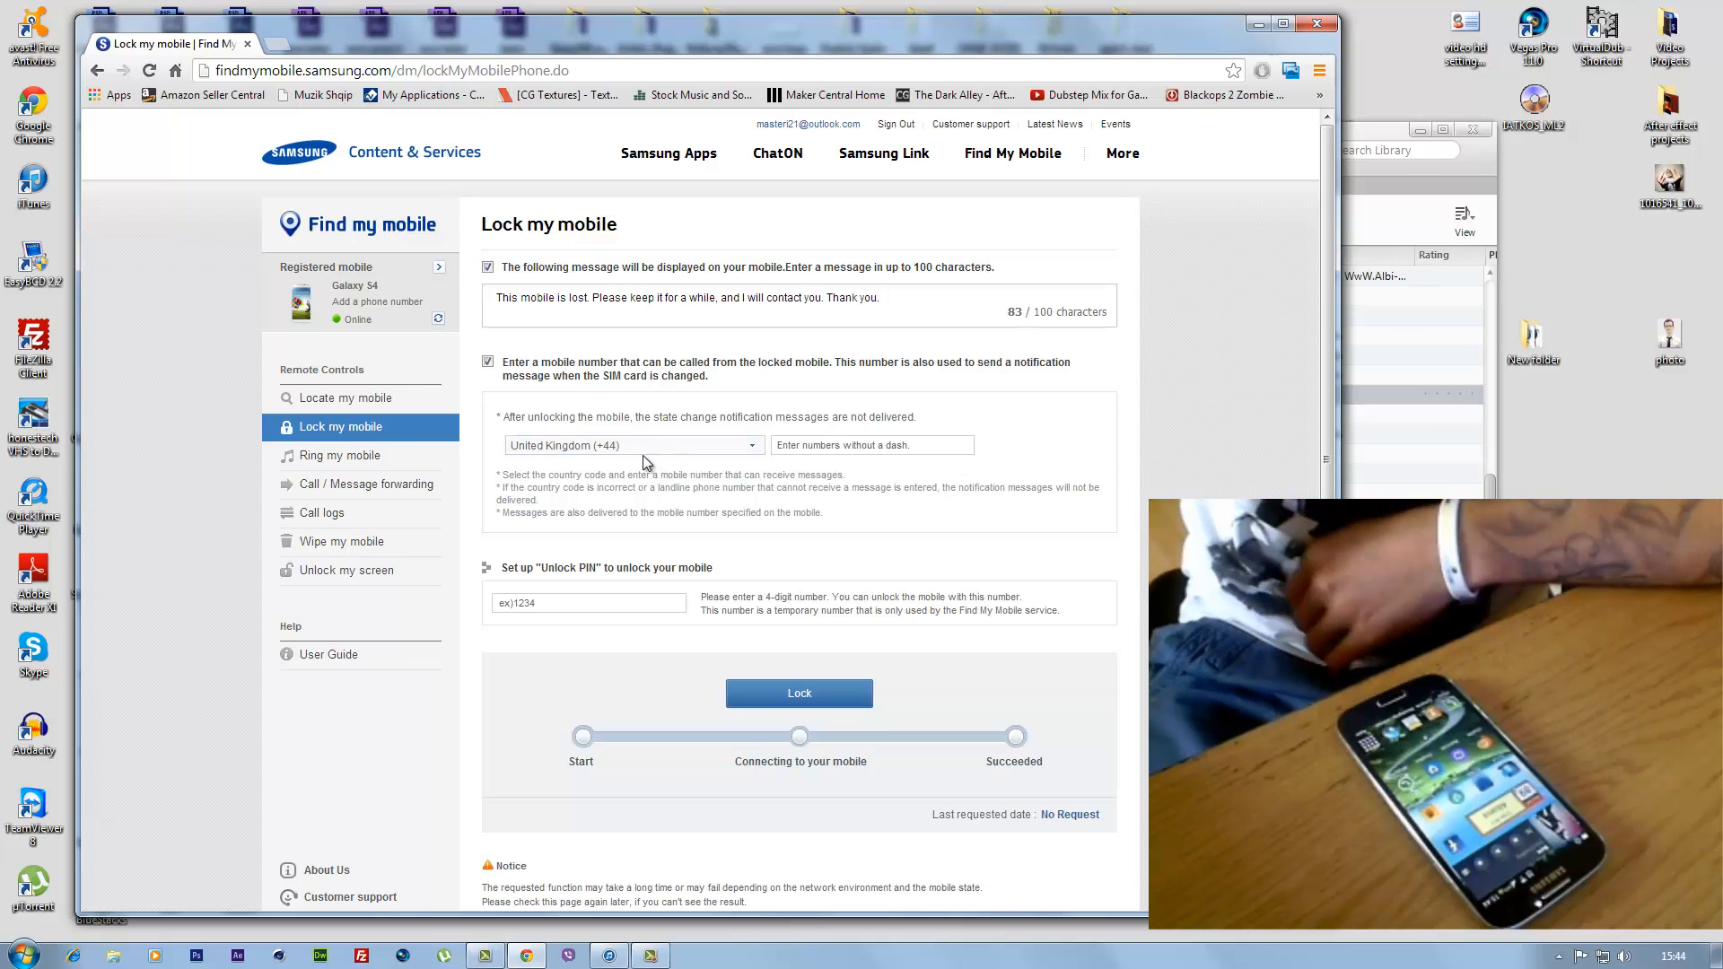
pyautogui.click(588, 602)
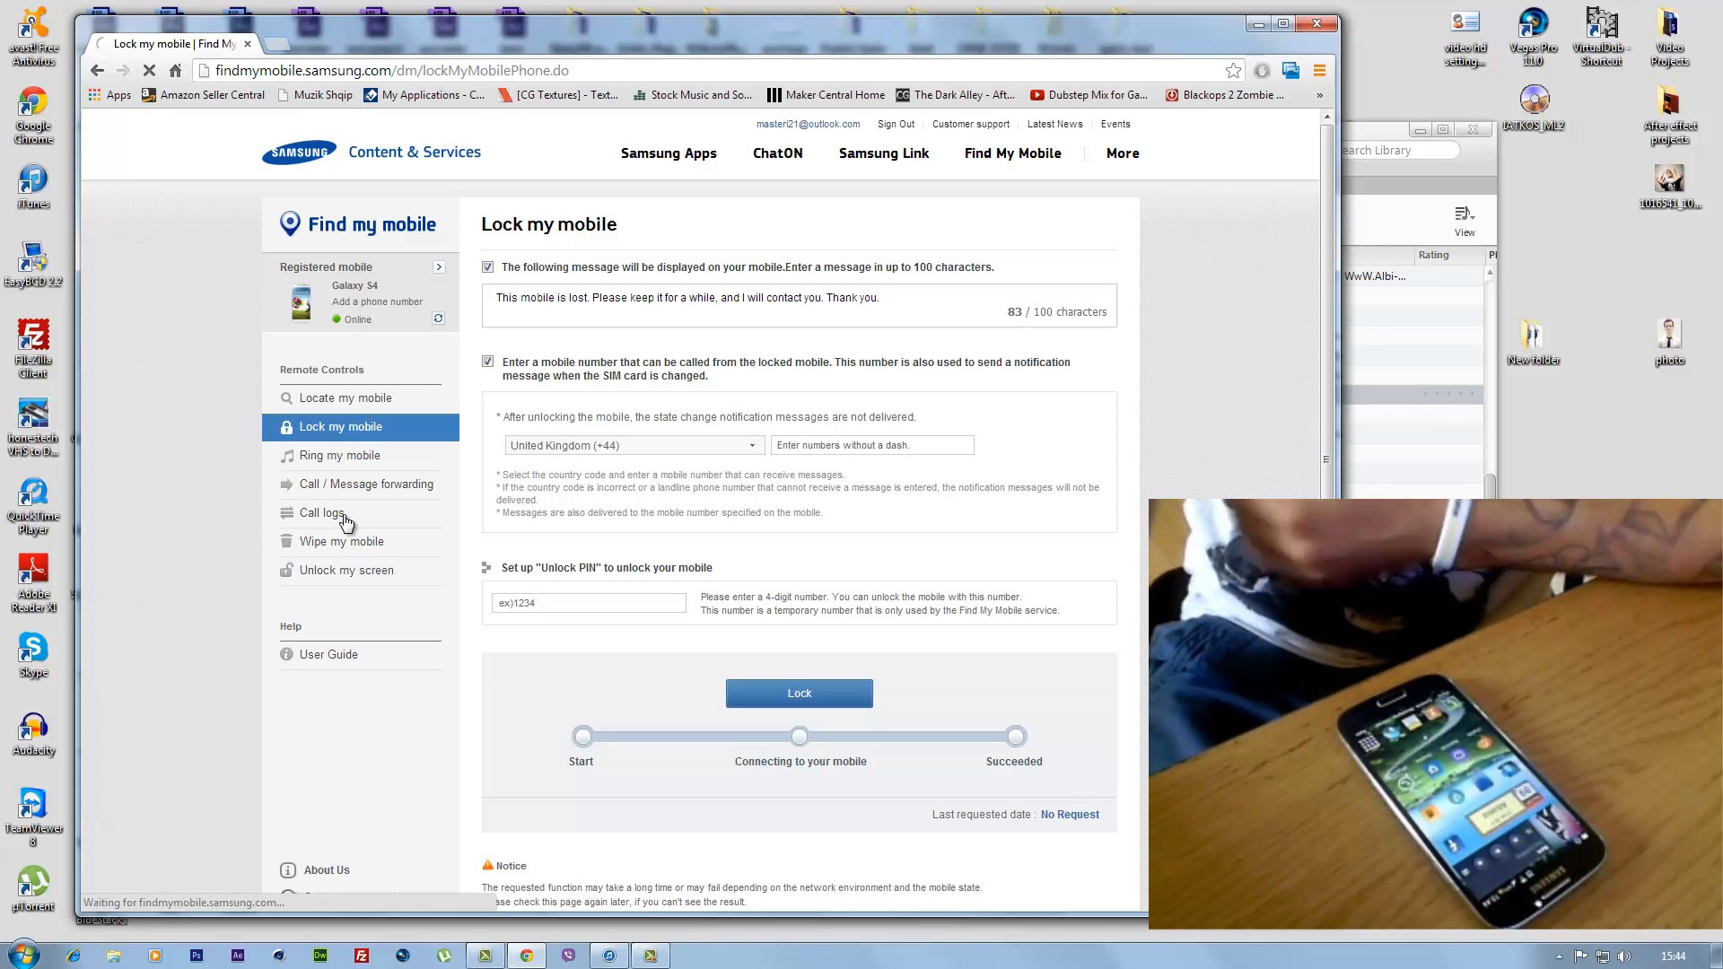
pyautogui.click(322, 513)
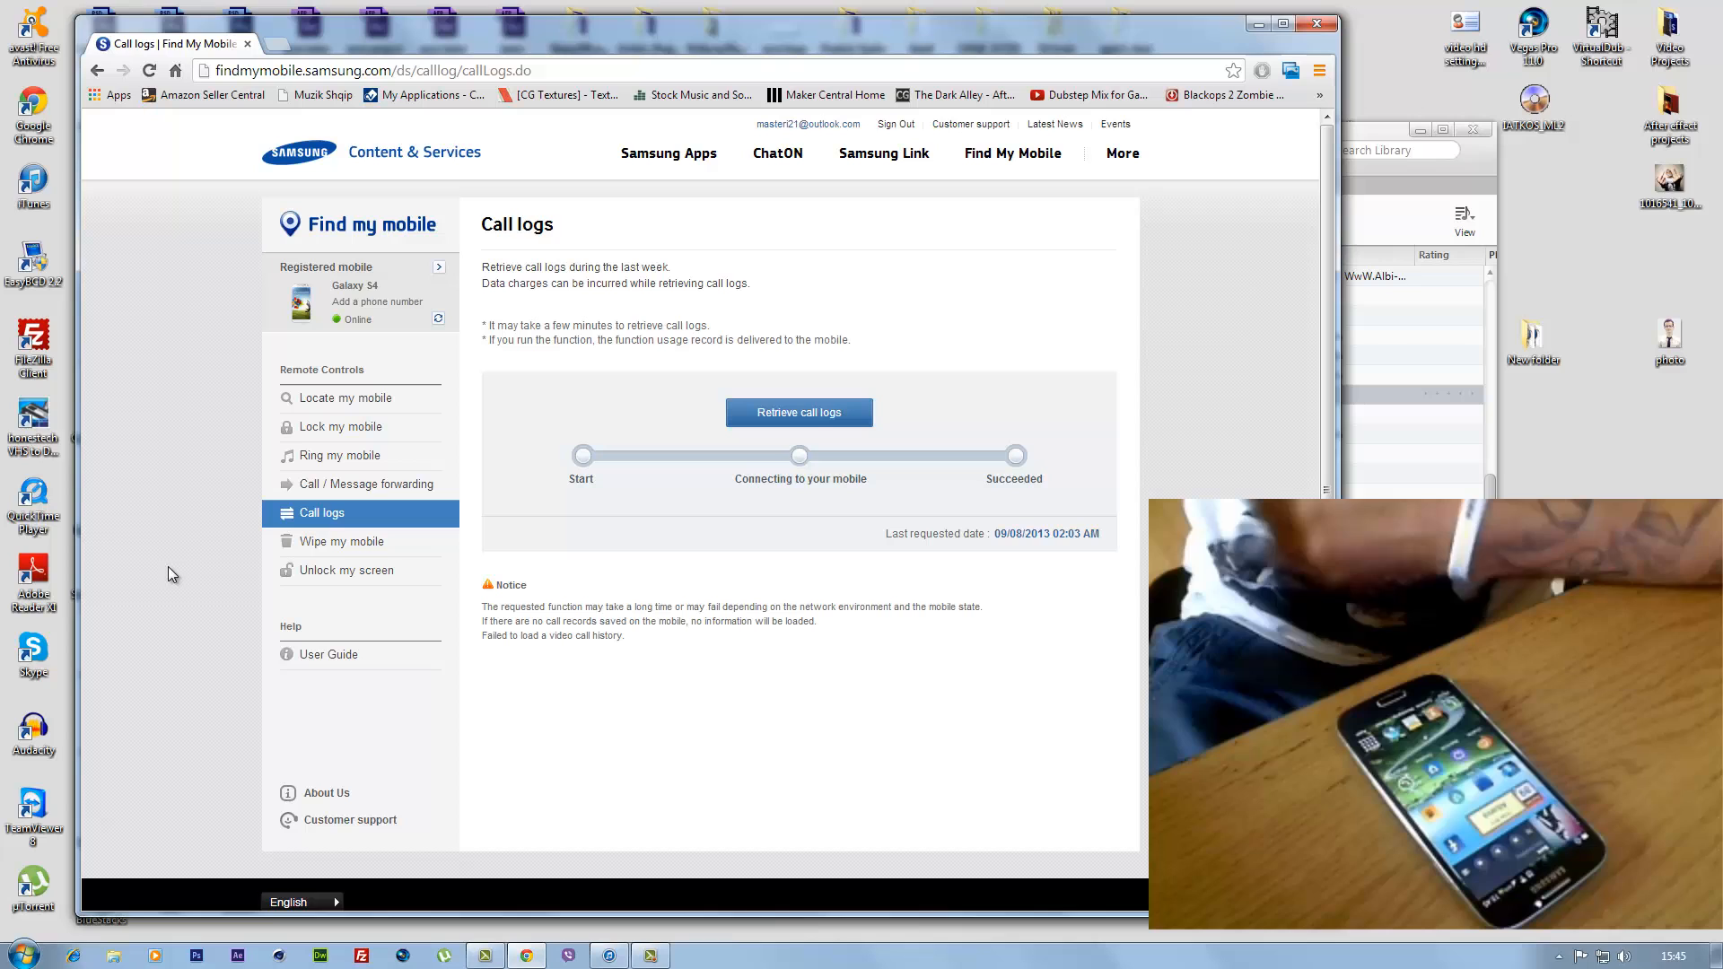
pyautogui.click(342, 541)
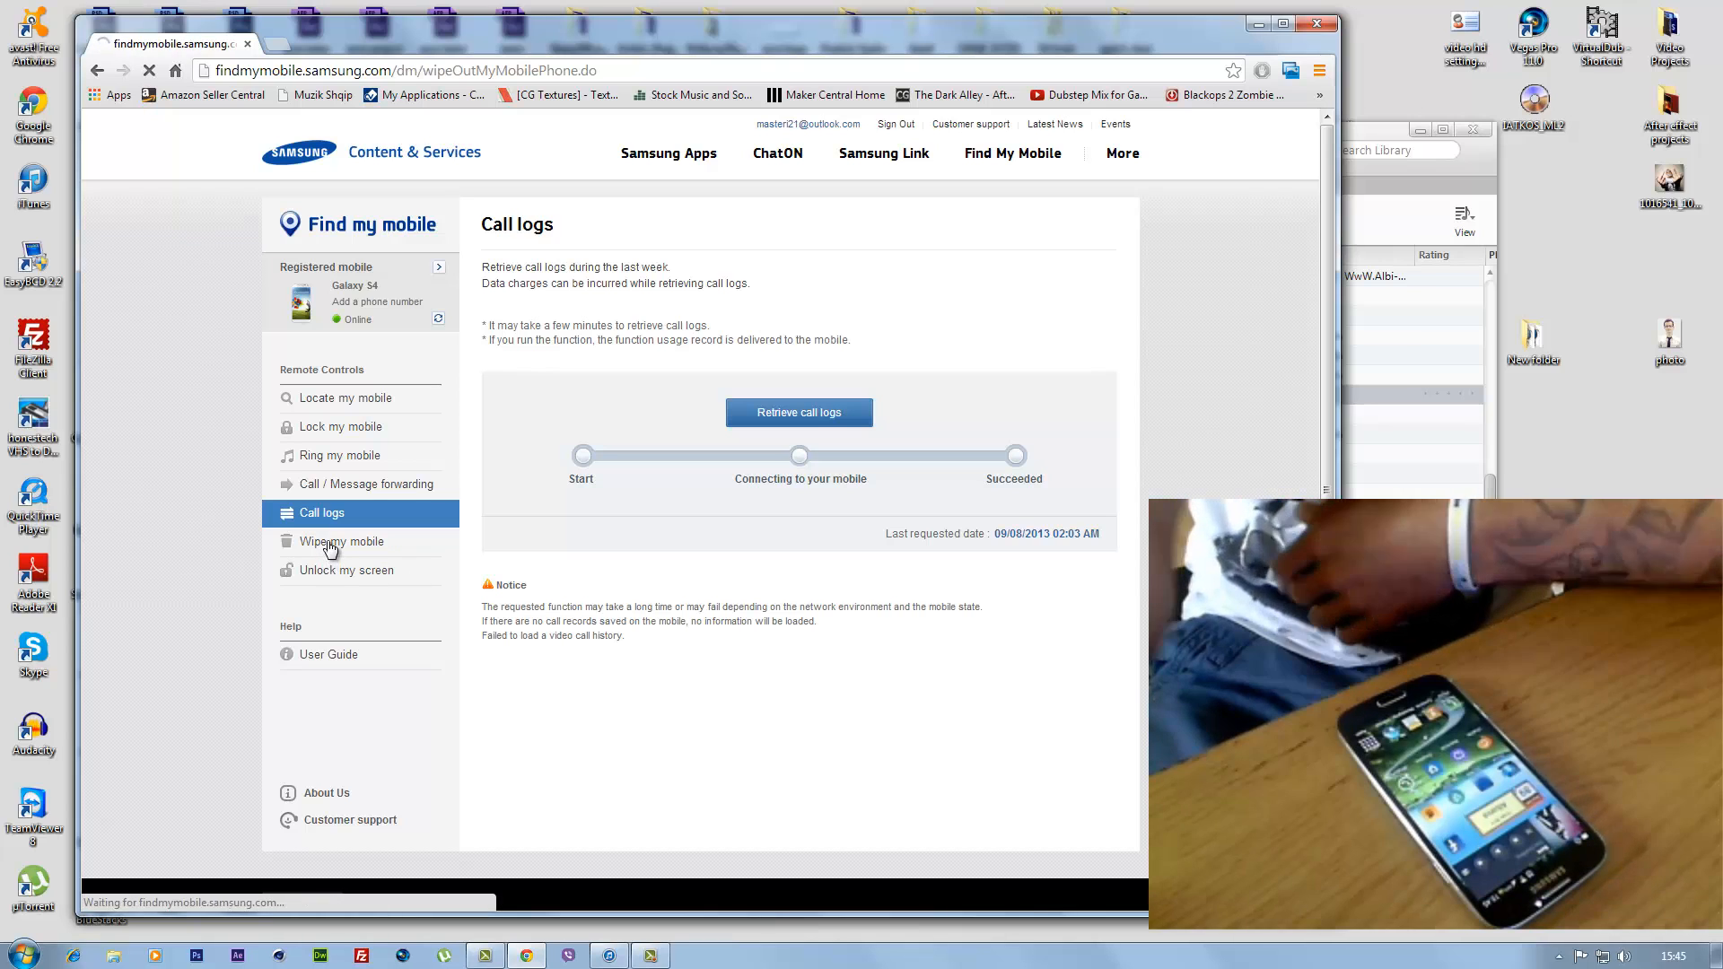
# - On Wipe my mobile, select External memory and SIM card for wiping
pyautogui.click(342, 542)
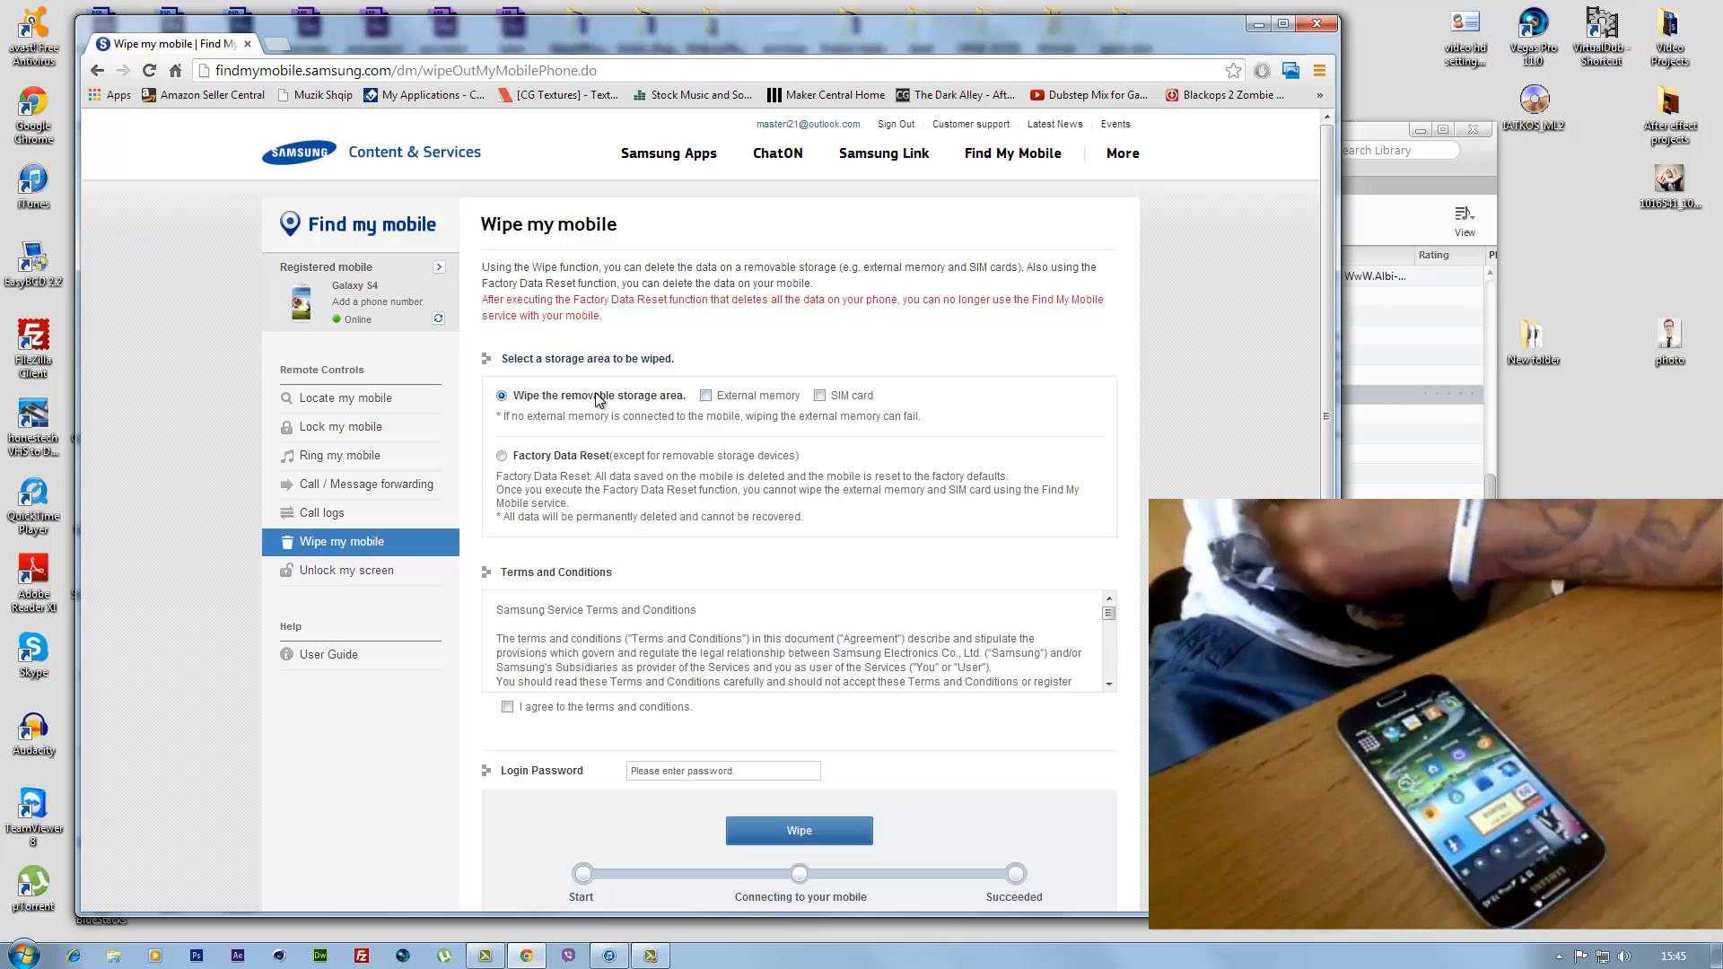
pyautogui.click(705, 395)
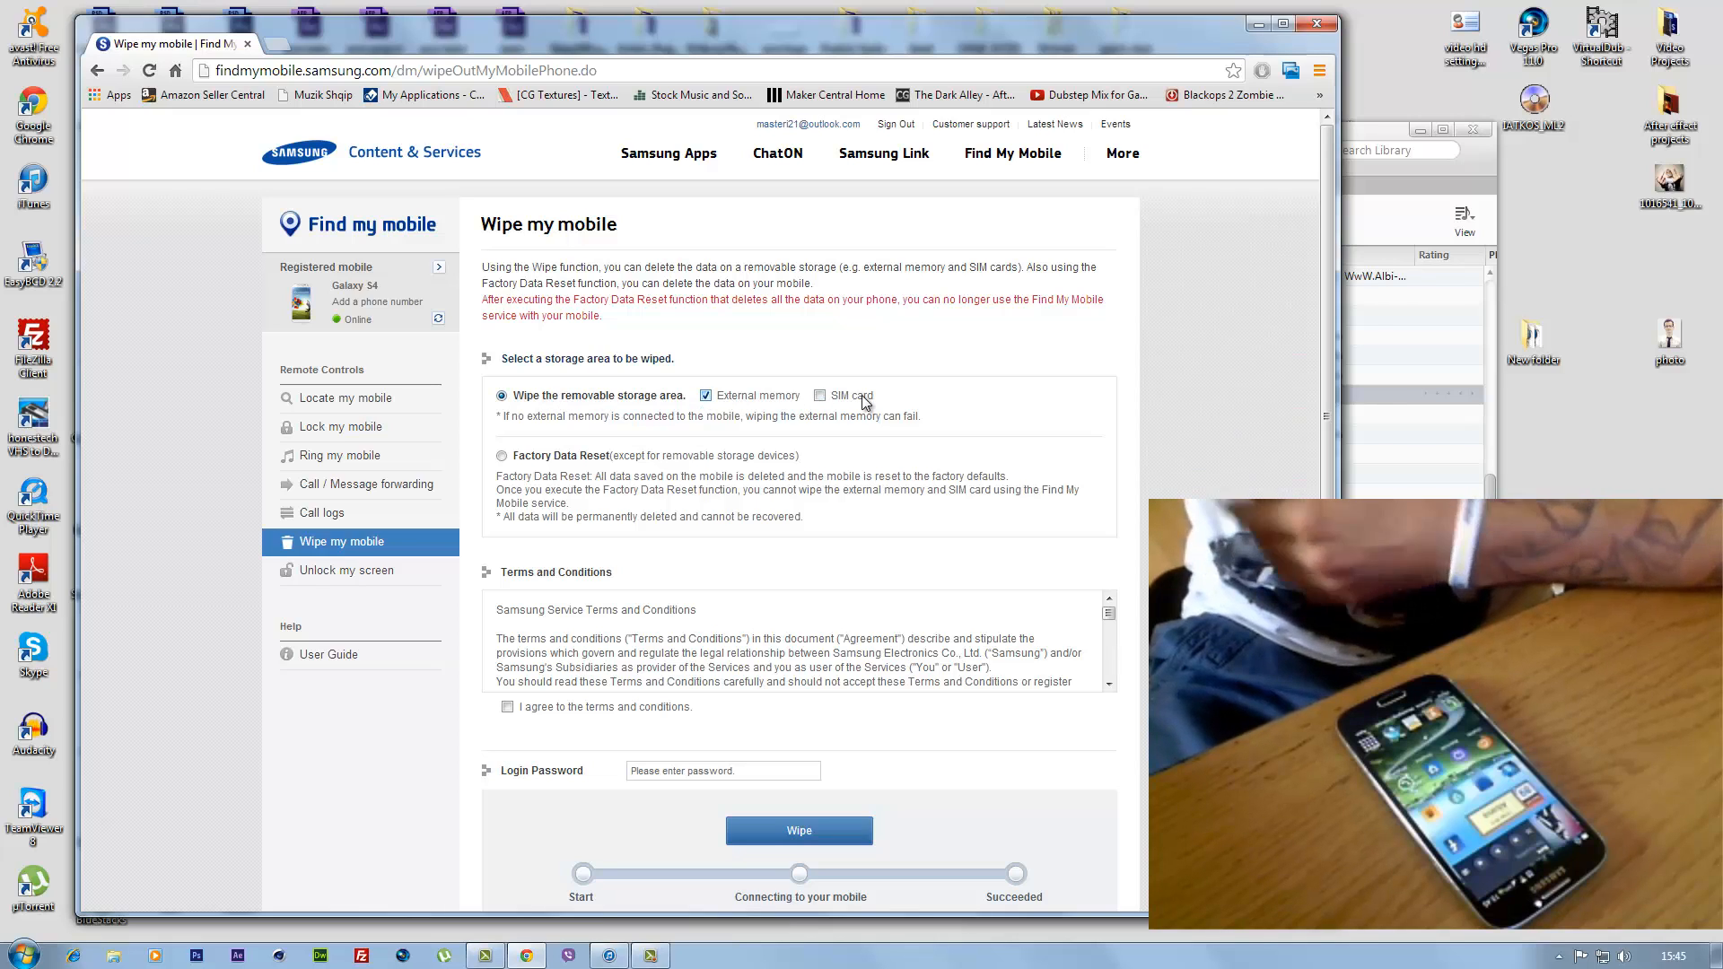
pyautogui.click(819, 395)
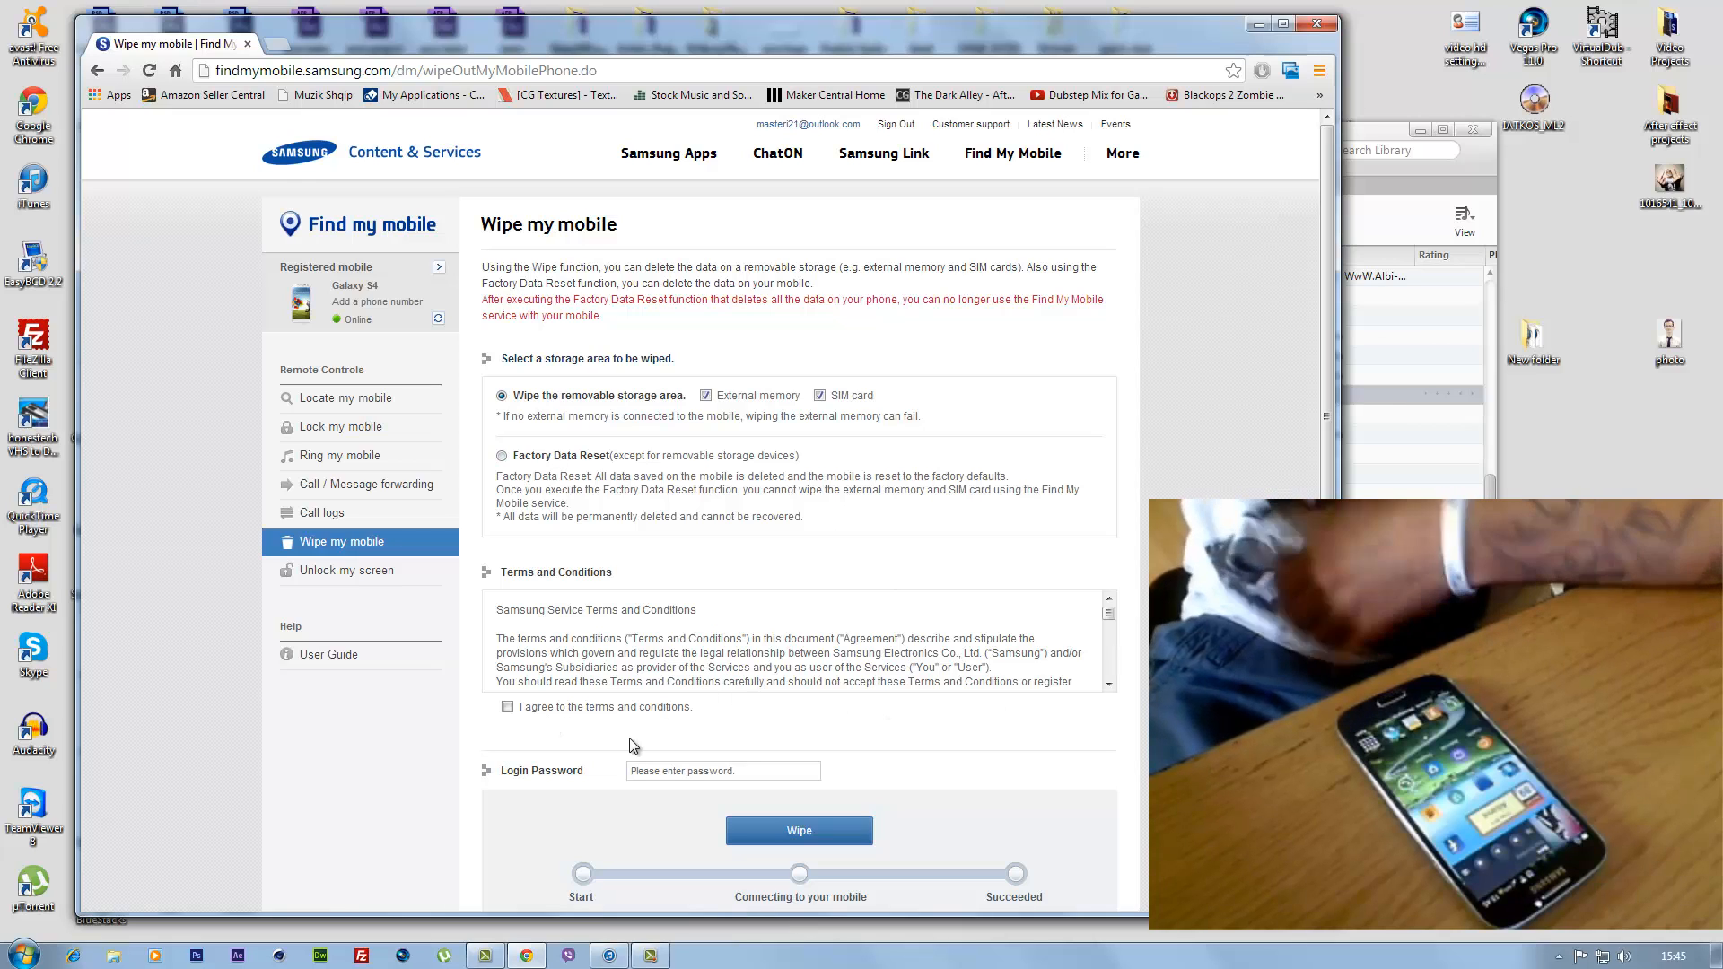
pyautogui.scroll(-3)
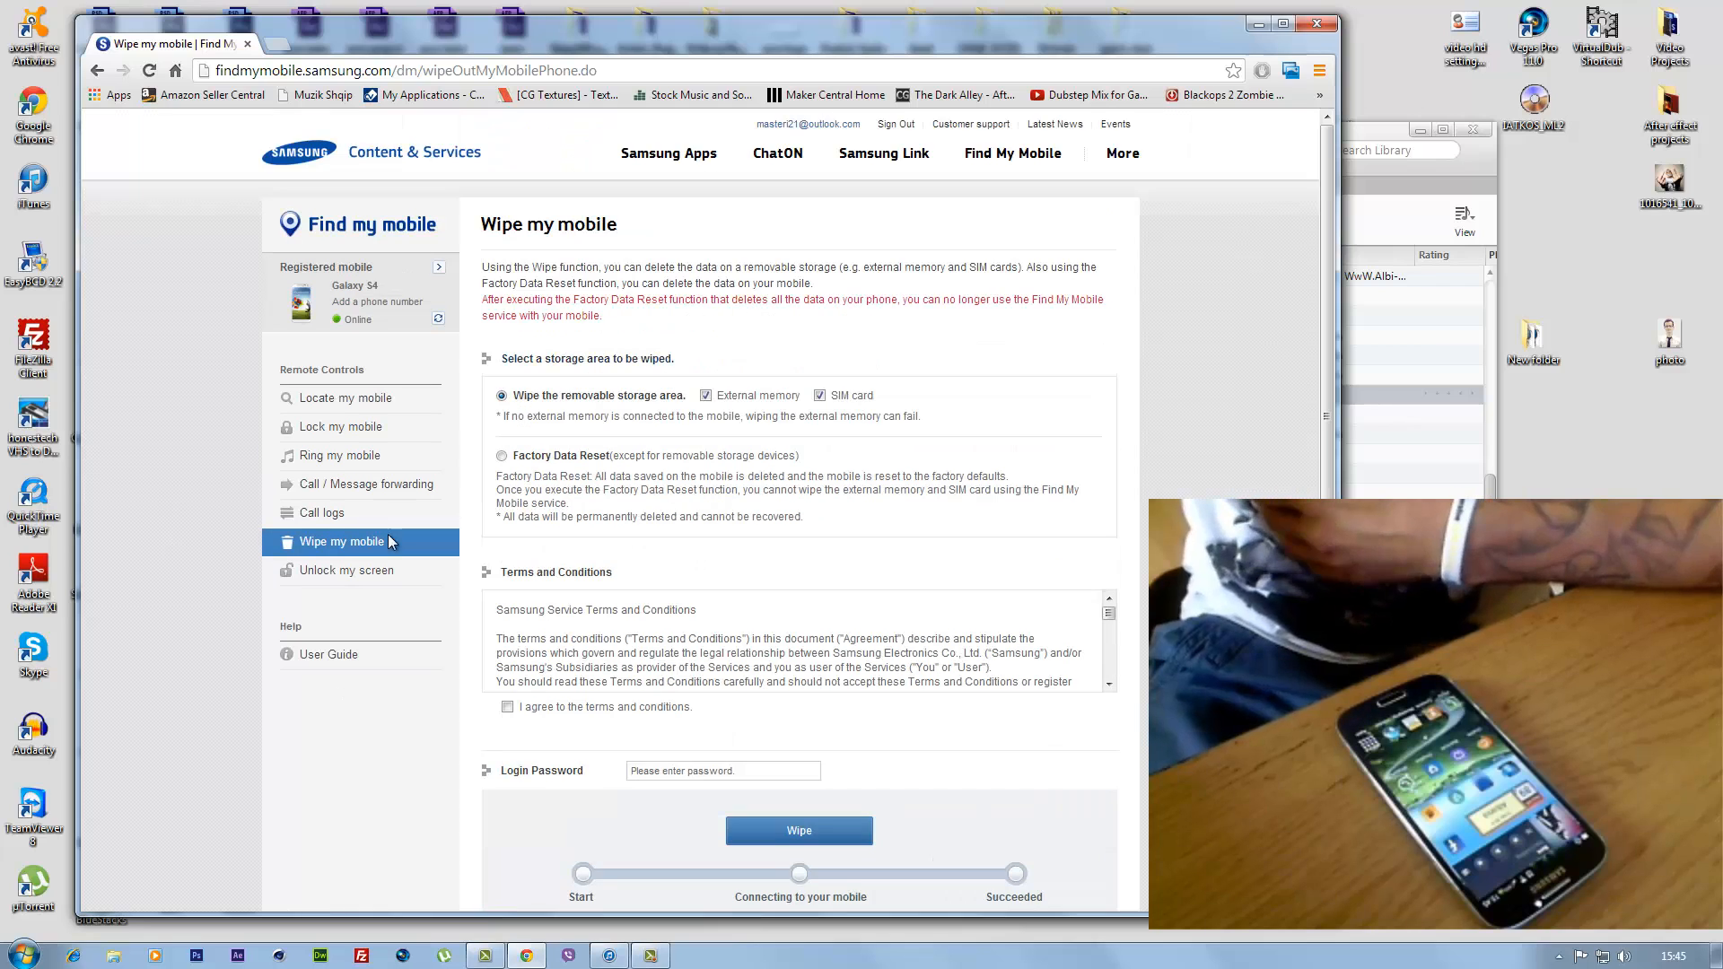
pyautogui.moveTo(346, 569)
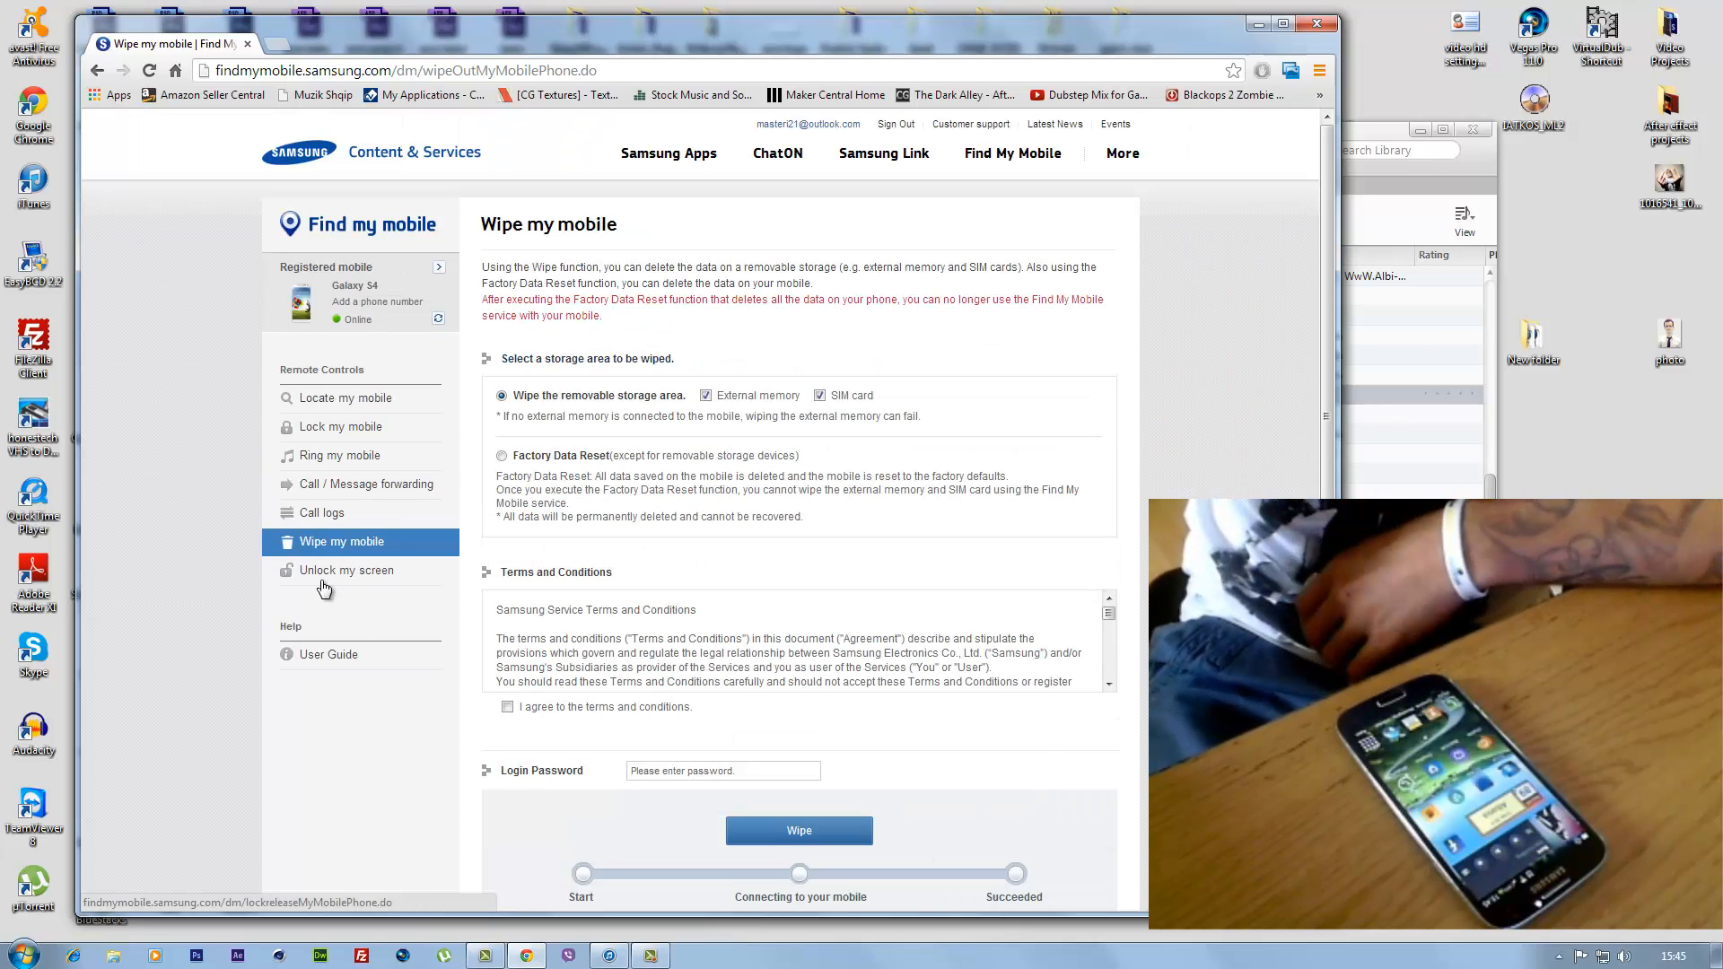
# - Remotely unlock the Galaxy S4's screen and dismiss the success notification
pyautogui.click(346, 571)
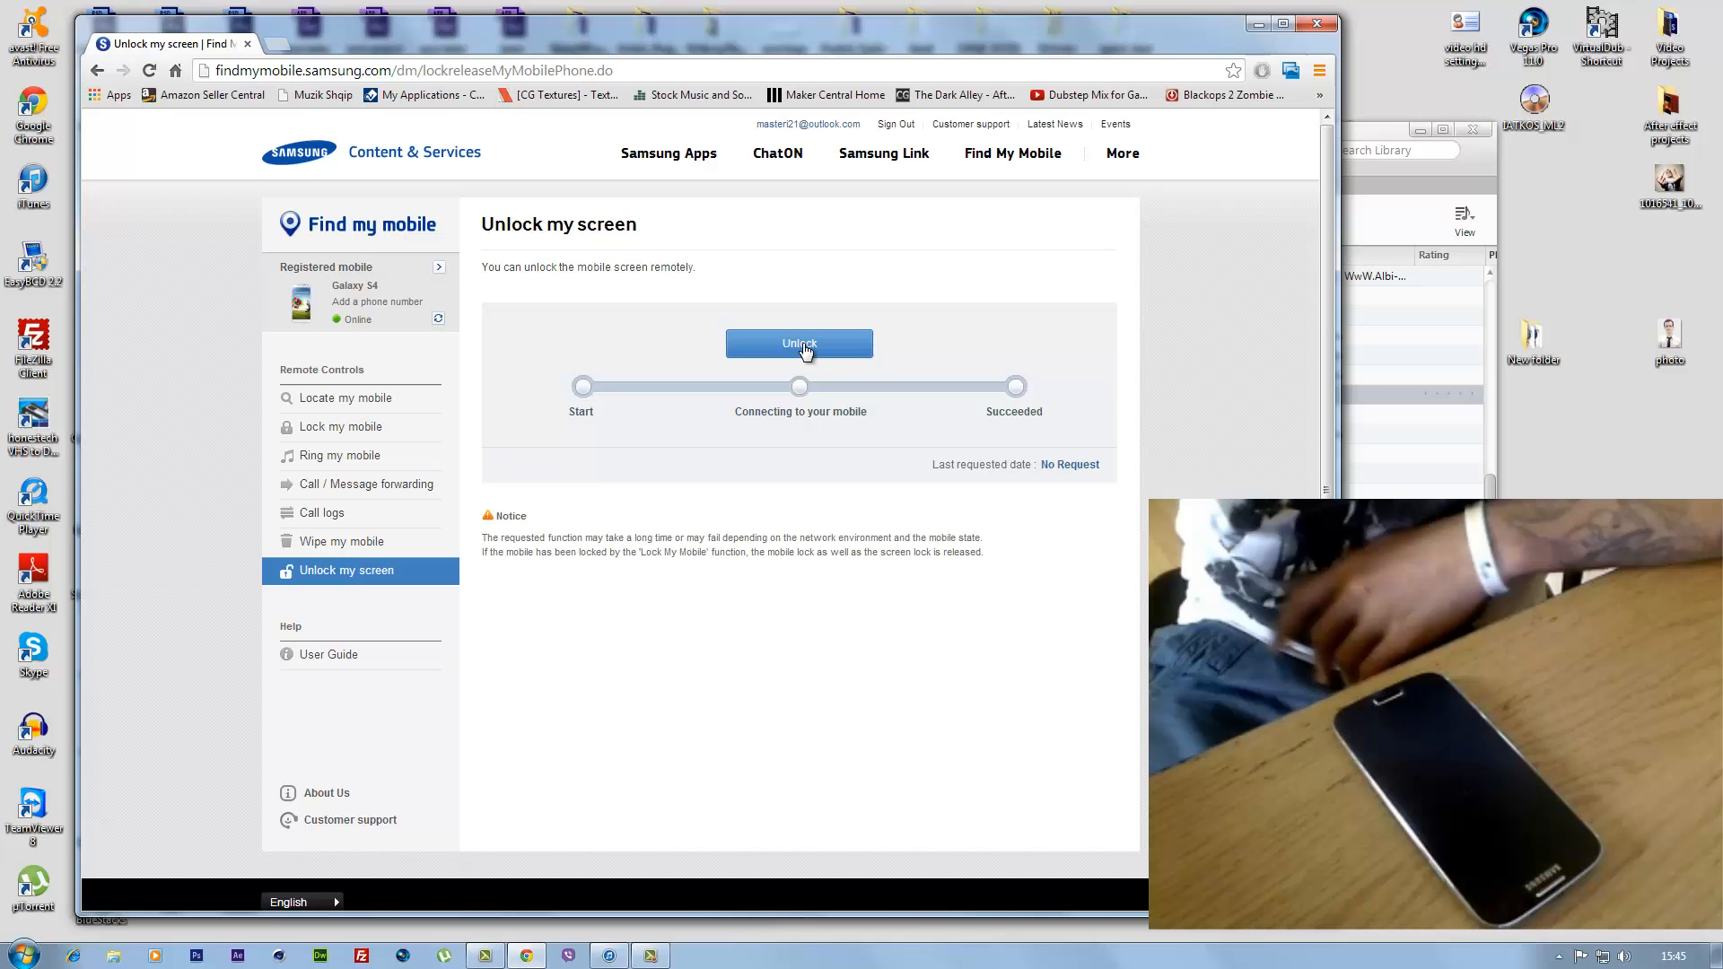
pyautogui.click(799, 343)
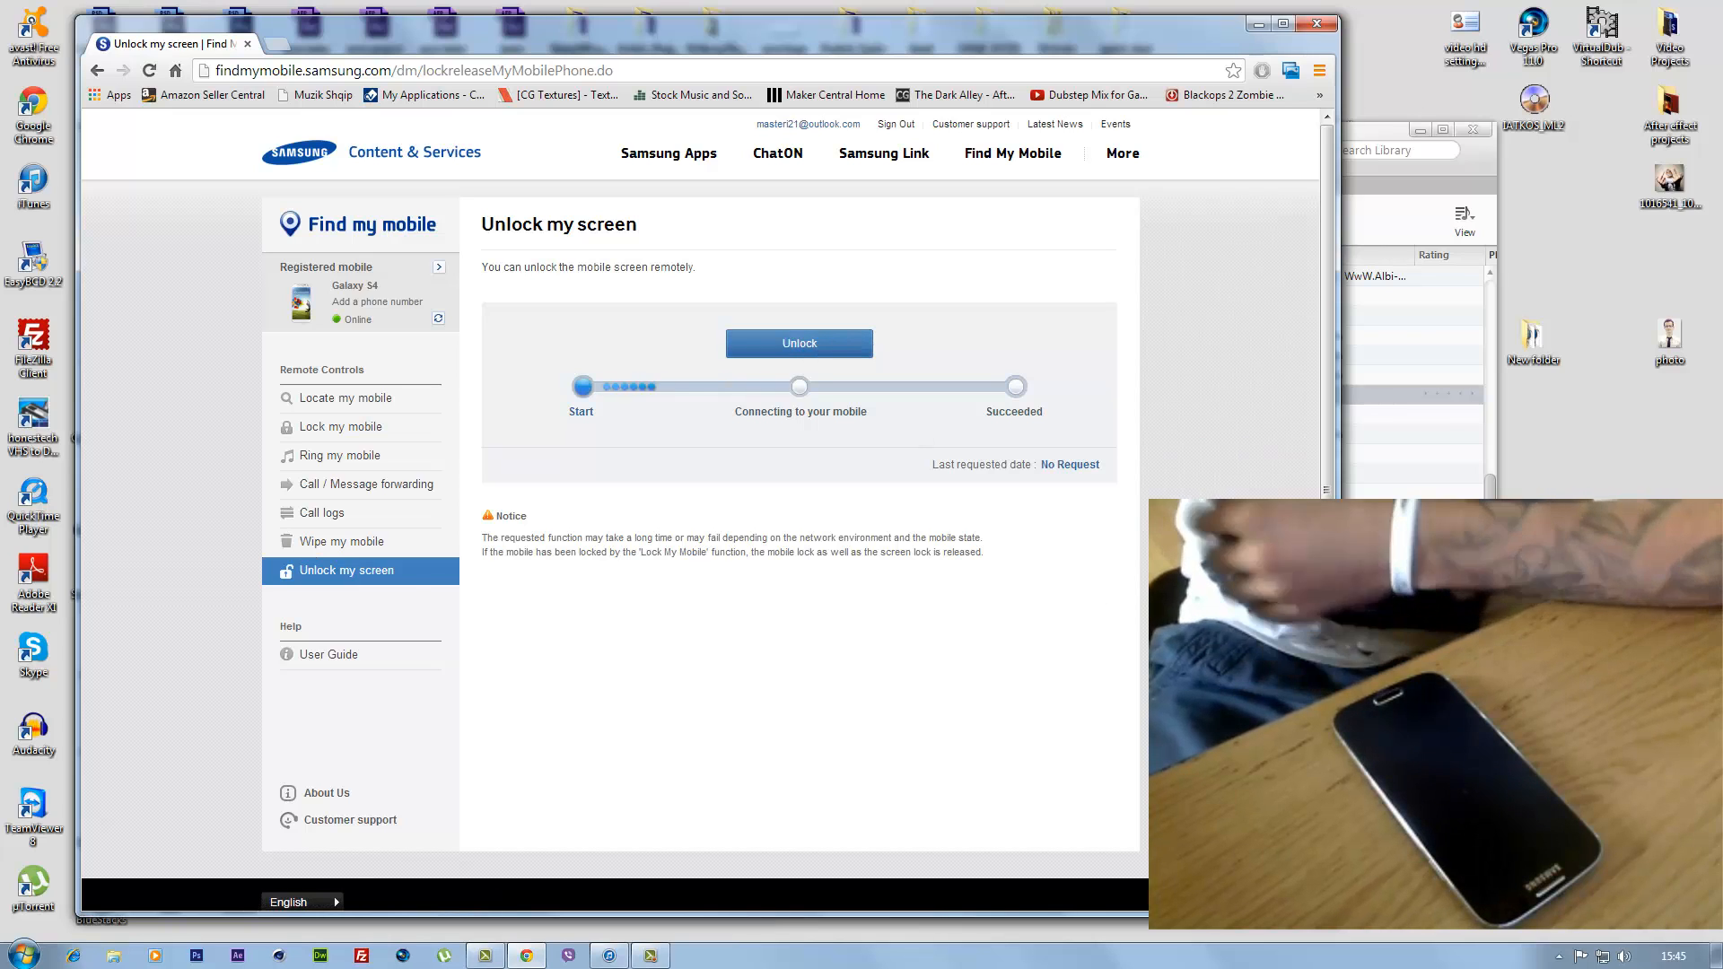
pyautogui.click(799, 343)
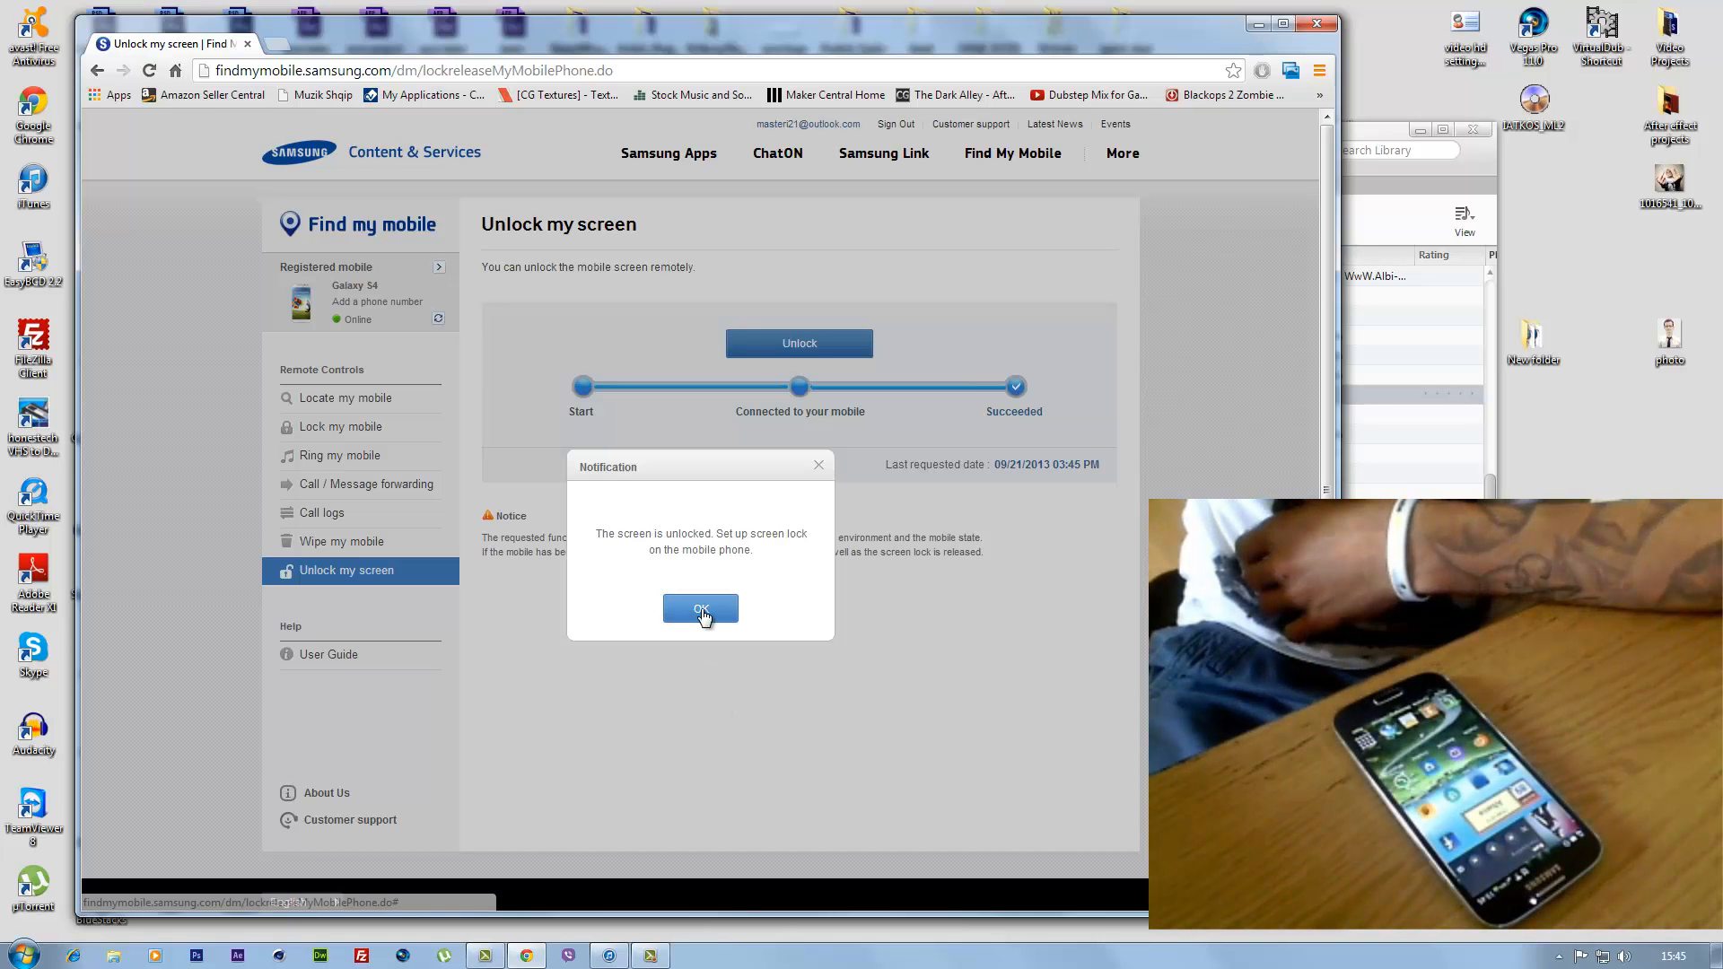
pyautogui.click(700, 610)
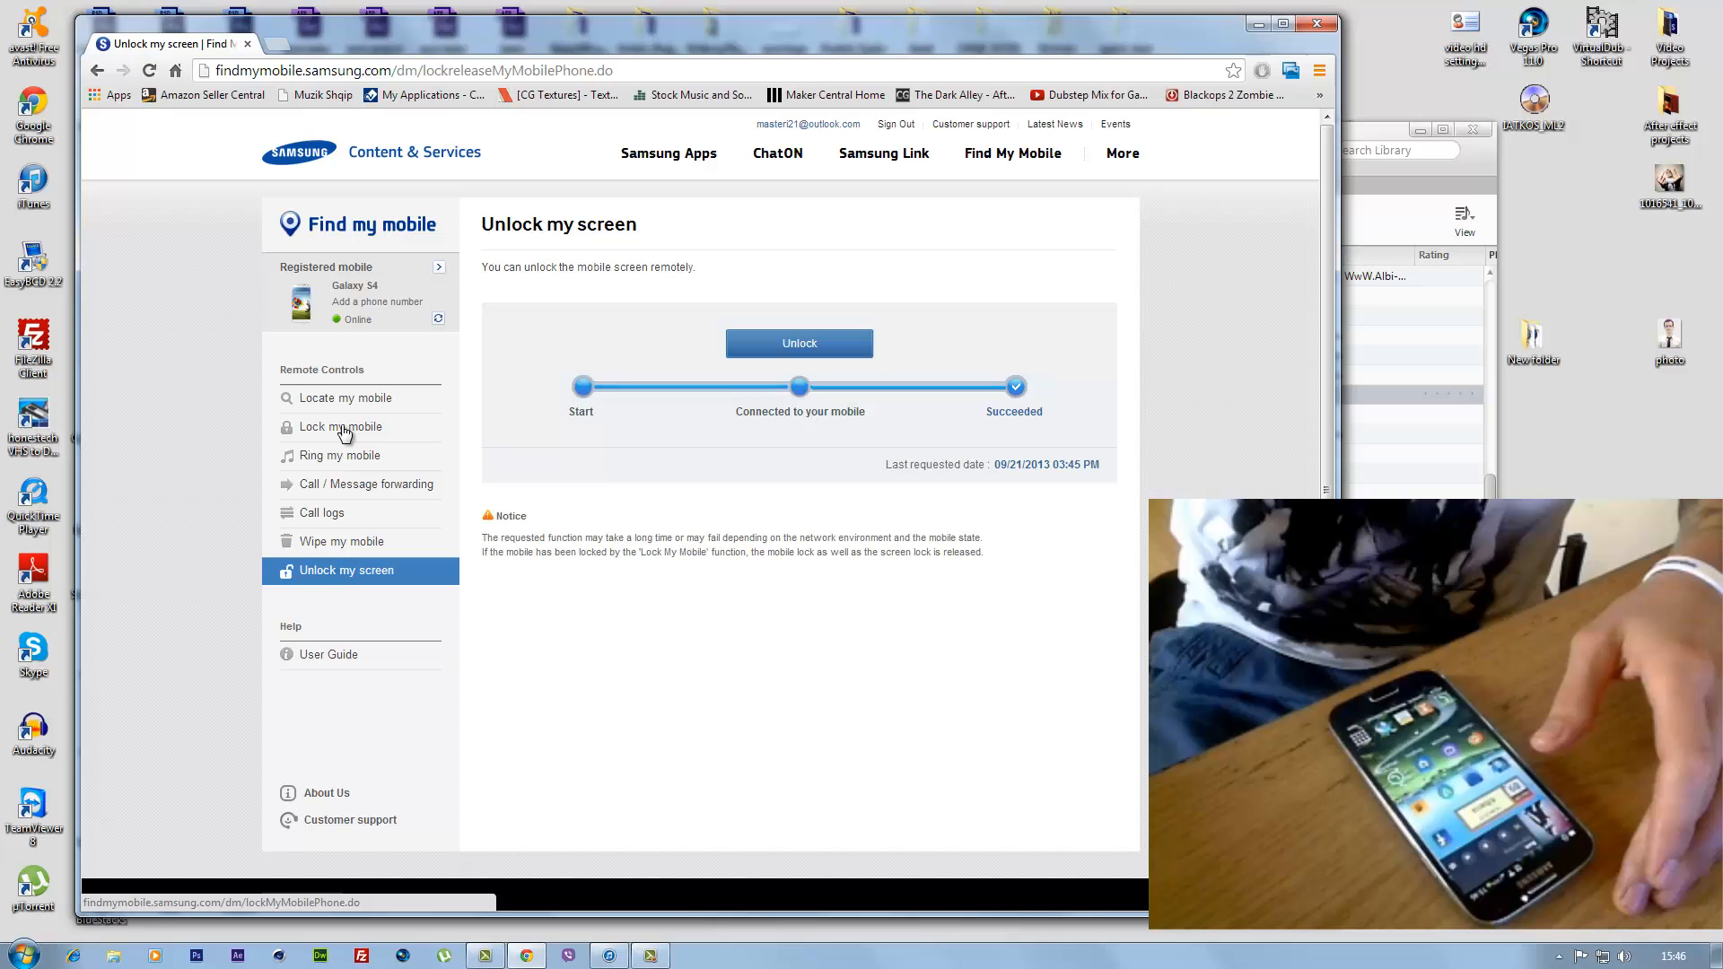
# - Return to Locate my mobile and start 12-hour movement tracking of the phone
pyautogui.click(344, 397)
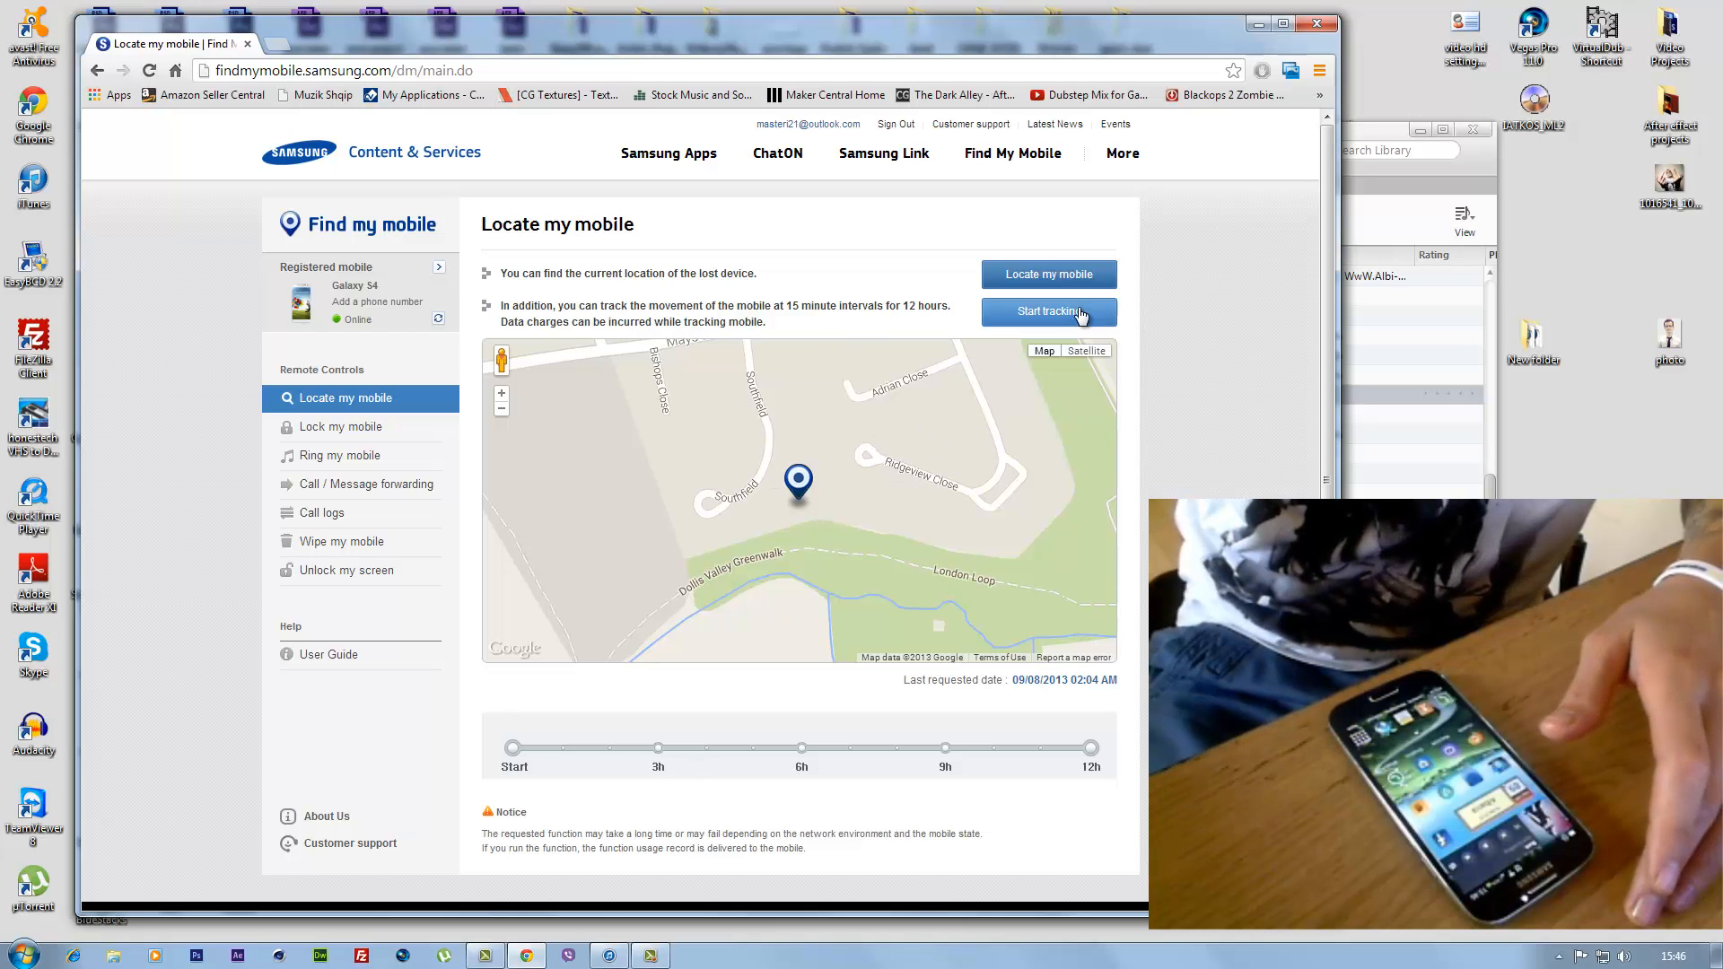
pyautogui.click(1047, 311)
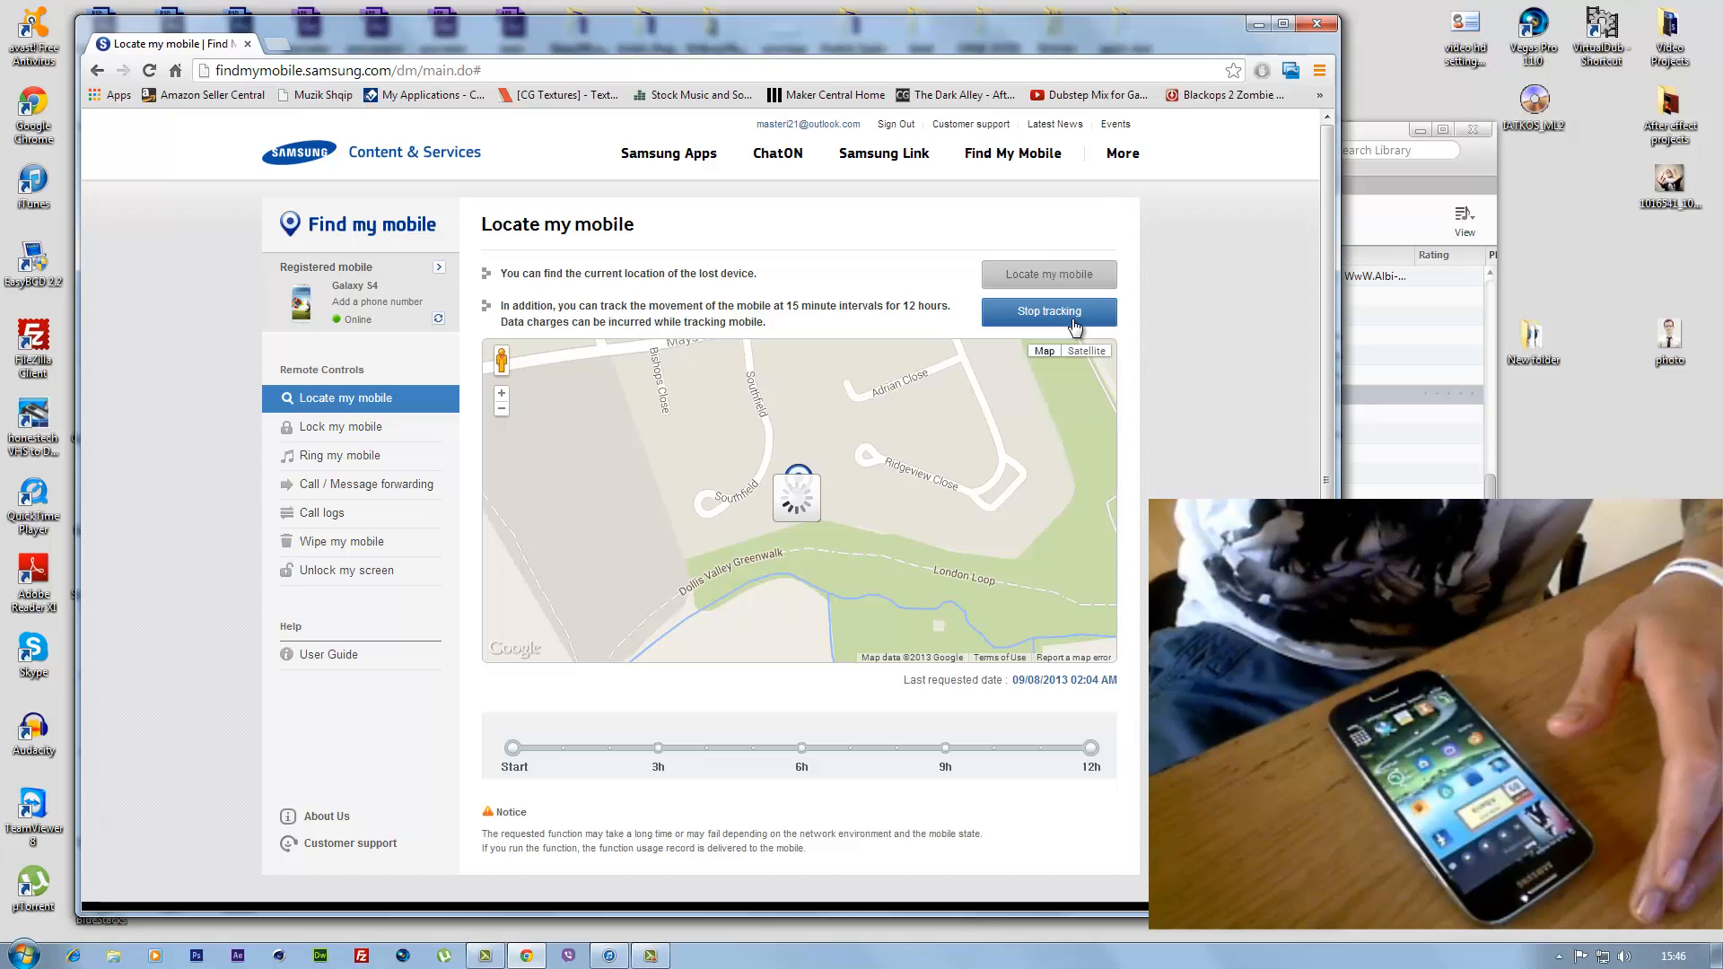
pyautogui.click(1048, 312)
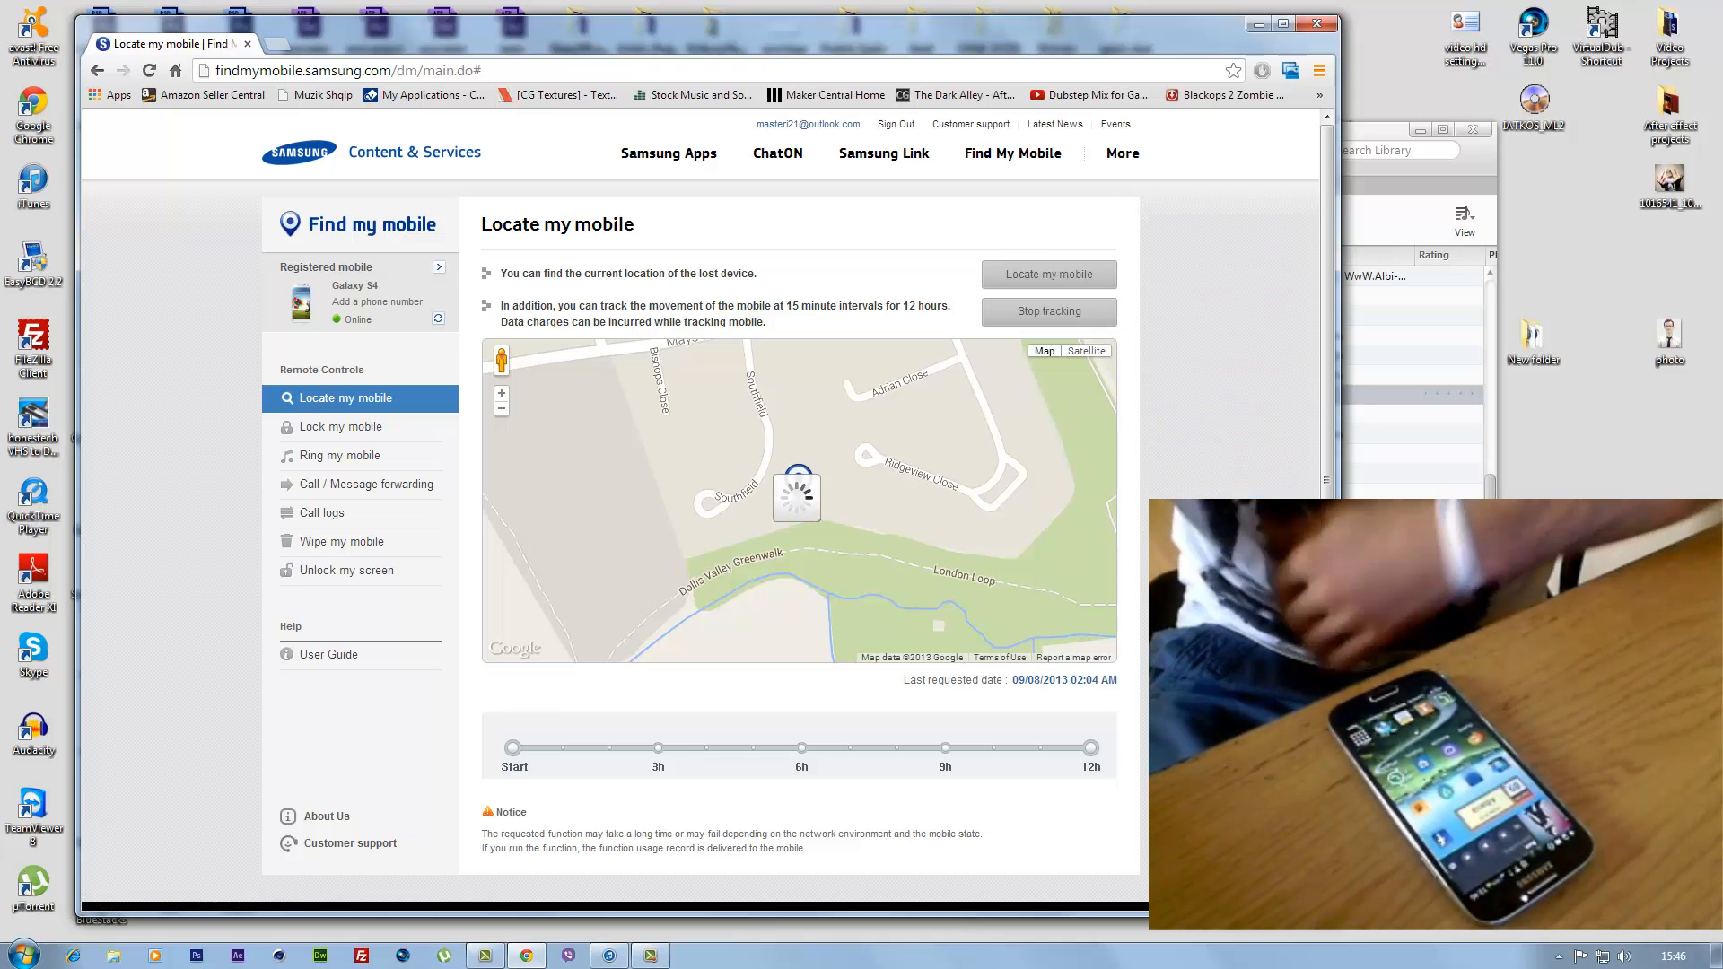